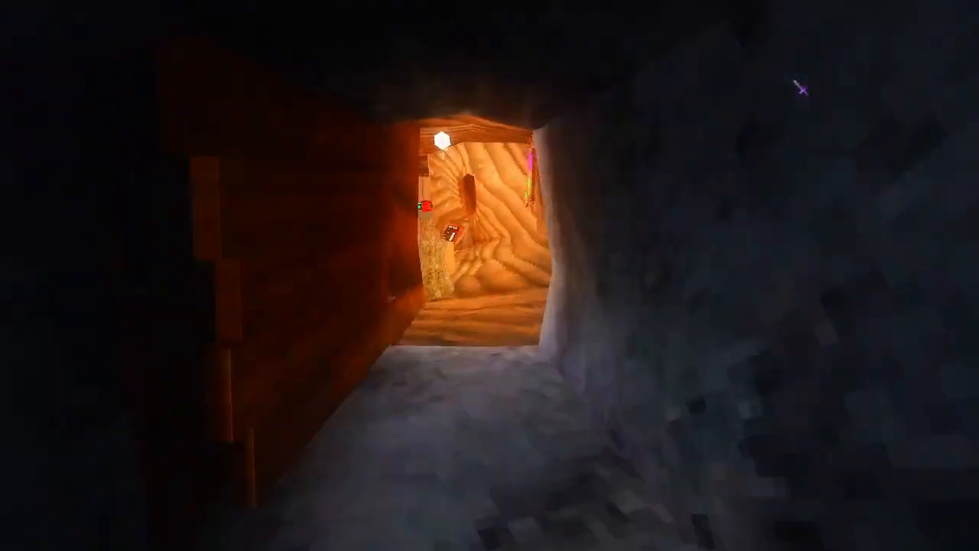
{"action": "mouse_move", "coordinate": [490, 276]}
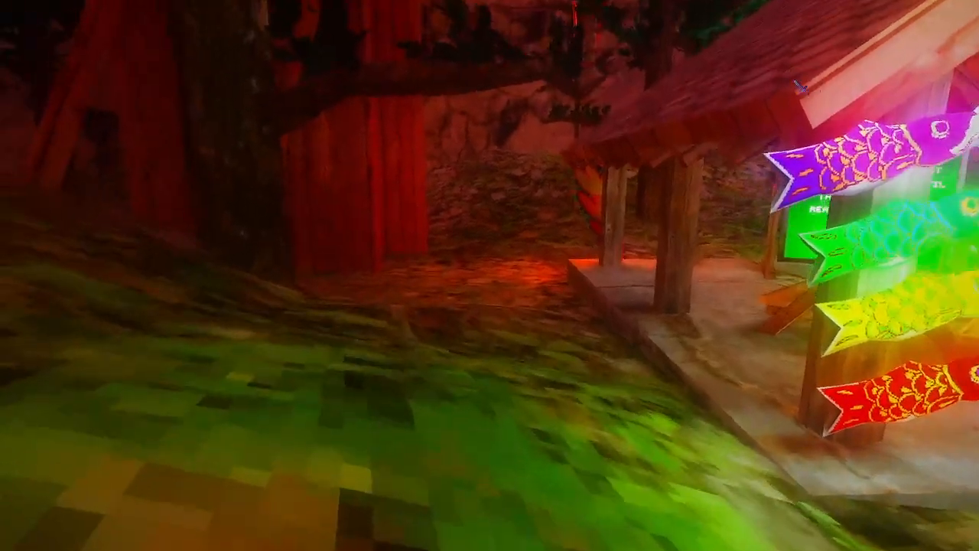
{"action": "mouse_move", "coordinate": [490, 276]}
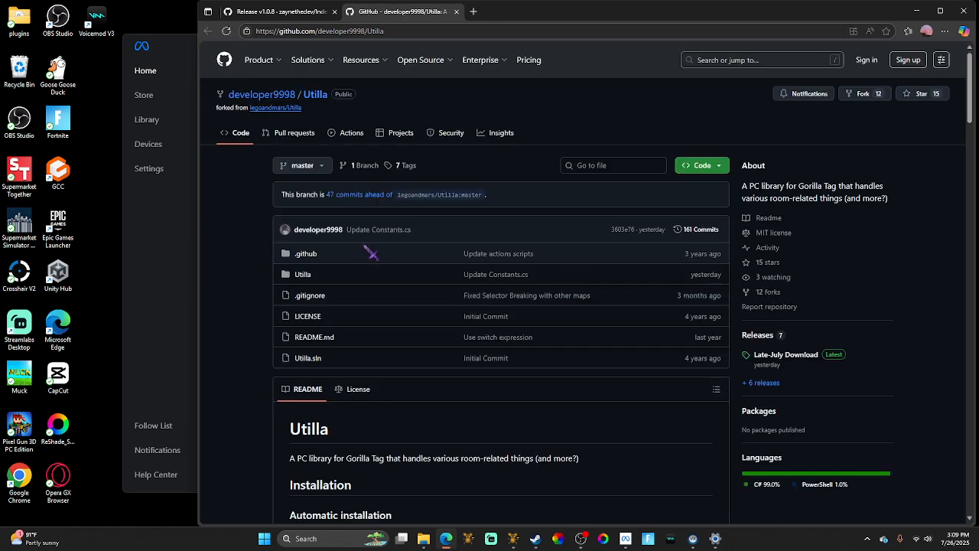
{"action": "mouse_move", "coordinate": [382, 257]}
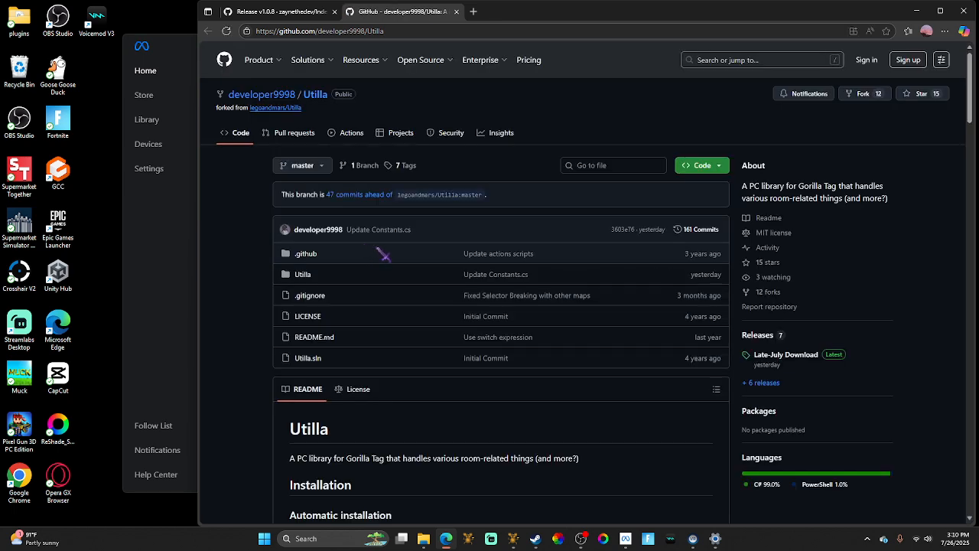
Step: Download Utilla.dll from the Utilla v1.6.19 GitHub release and keep it despite the warning
{"action": "left_click", "coordinate": [785, 355]}
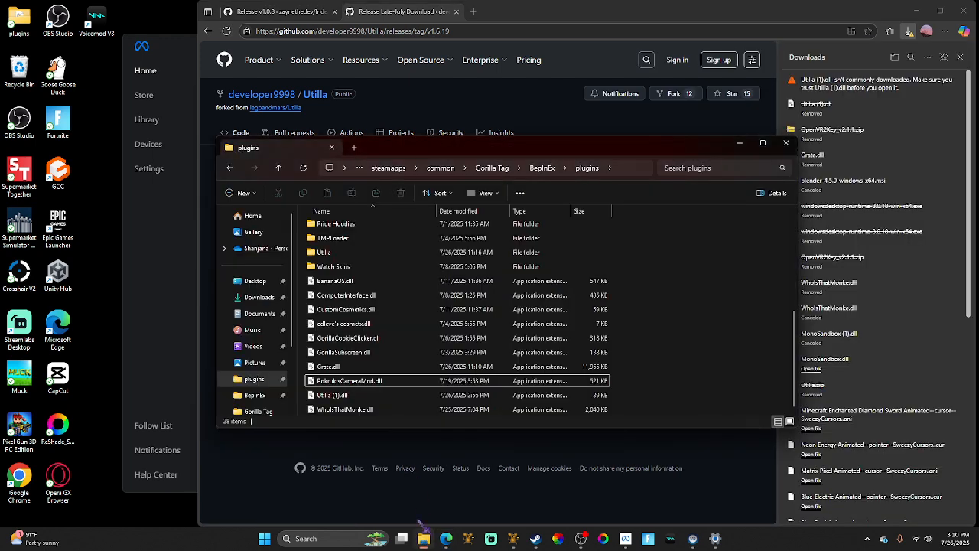
{"action": "left_click", "coordinate": [259, 297]}
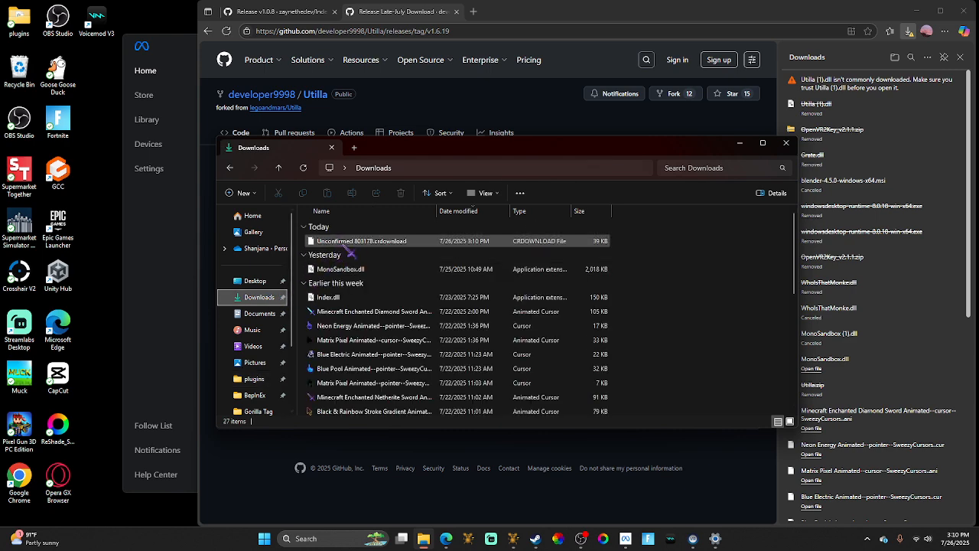
{"action": "mouse_move", "coordinate": [953, 96]}
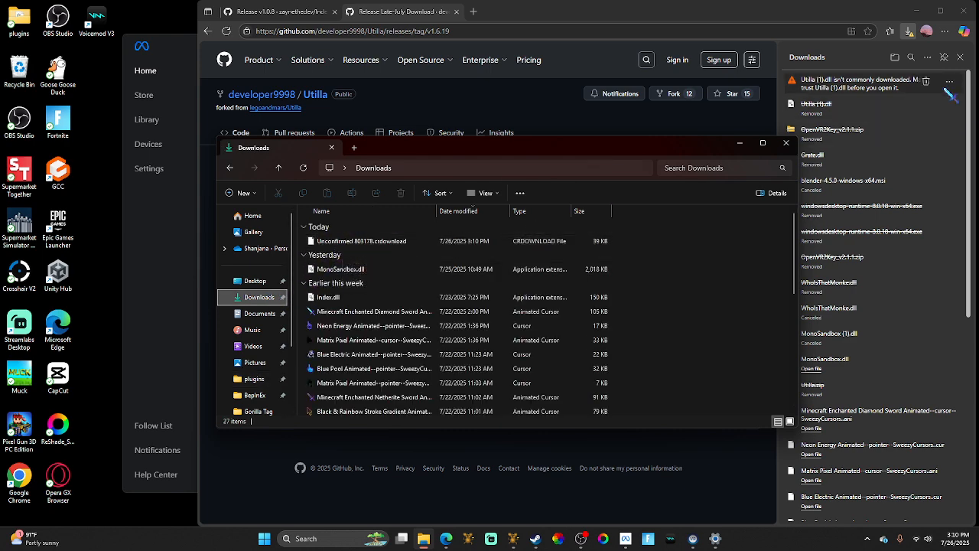
{"action": "left_click", "coordinate": [949, 81]}
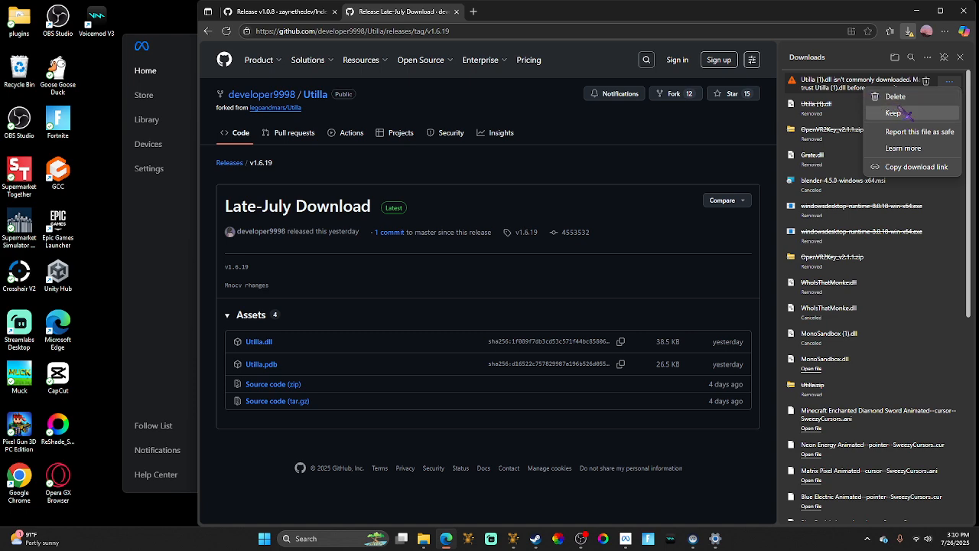
{"action": "left_click", "coordinate": [893, 113]}
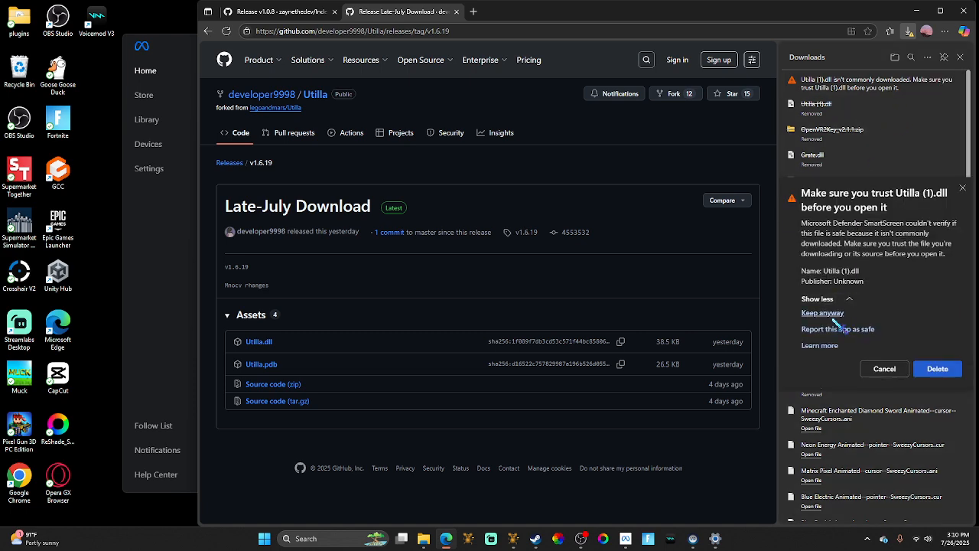
{"action": "left_click", "coordinate": [822, 313]}
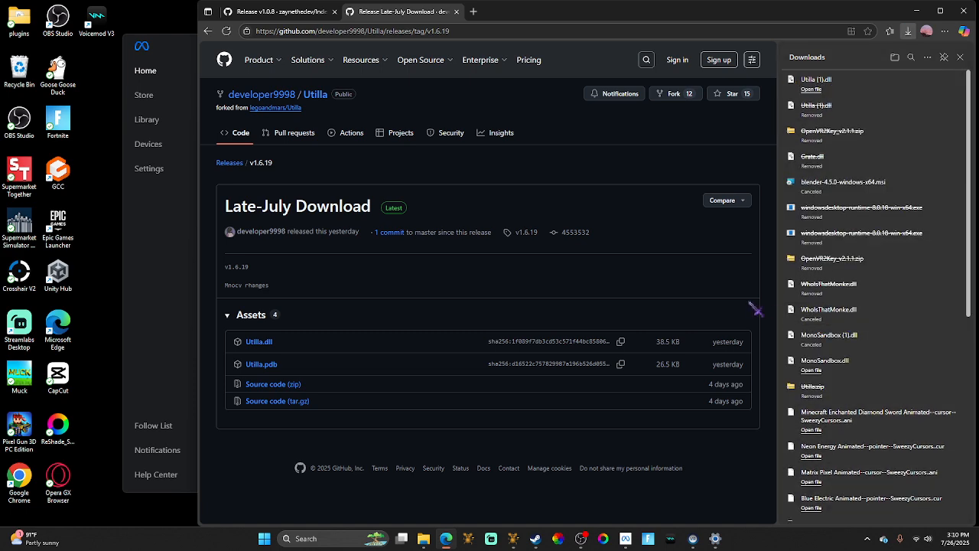
{"action": "double_click", "coordinate": [728, 341]}
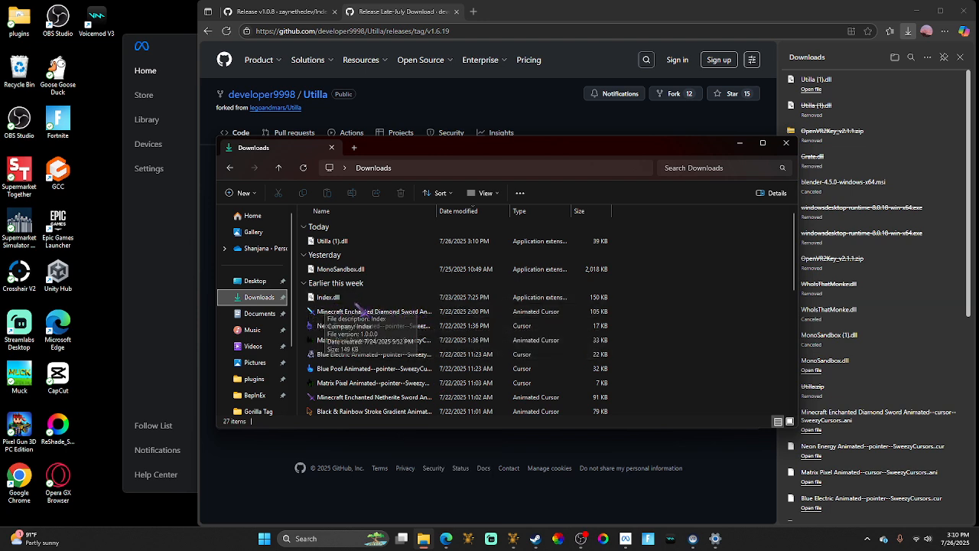
{"action": "mouse_move", "coordinate": [329, 296]}
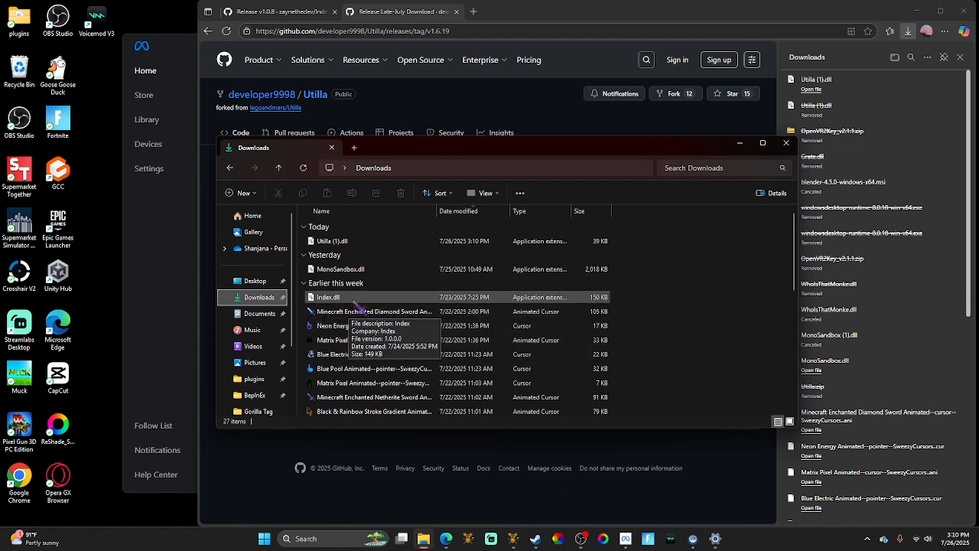
Step: Open the Utilla folder inside the Gorilla Tag BepInEx plugins folder
{"action": "left_click", "coordinate": [329, 241]}
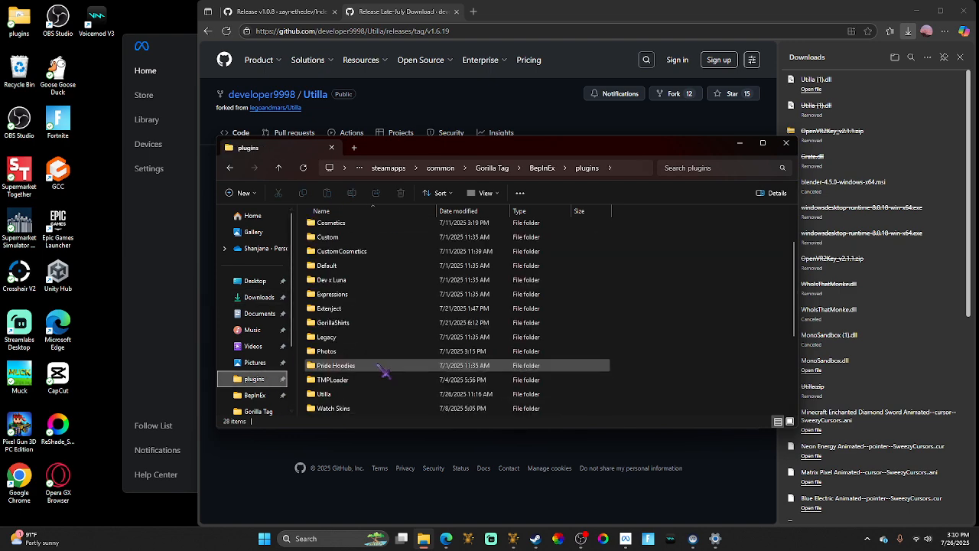
{"action": "scroll", "scroll_direction": "down", "scroll_amount": 3}
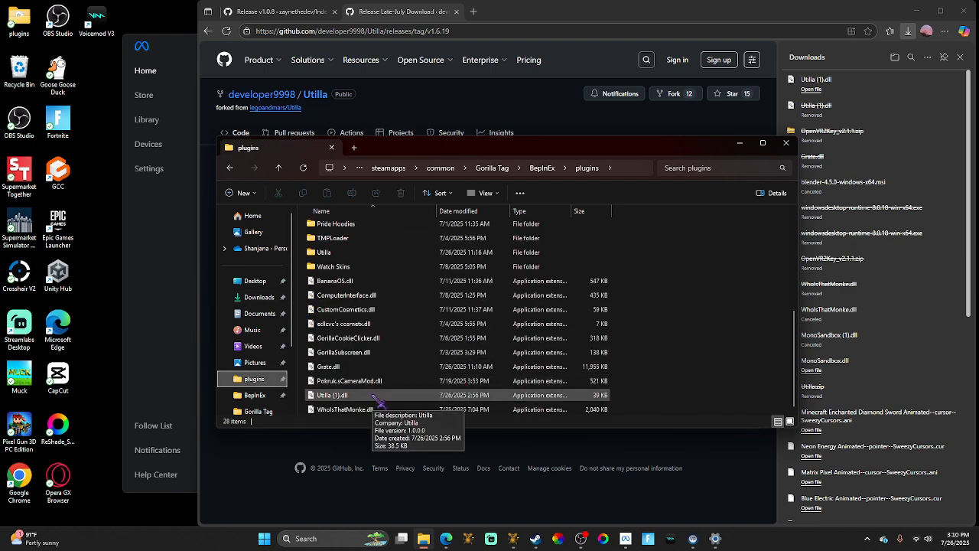
{"action": "left_click", "coordinate": [329, 252]}
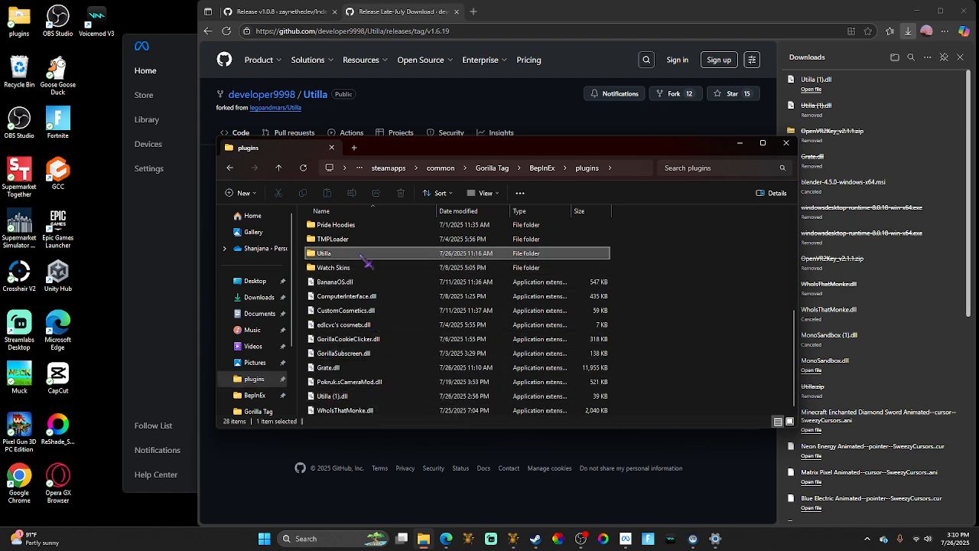
{"action": "double_click", "coordinate": [329, 253]}
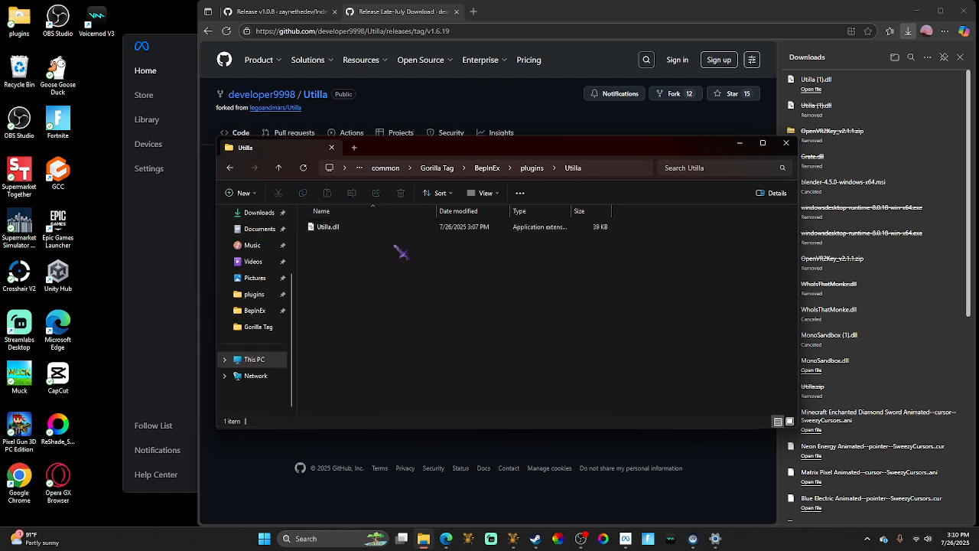
{"action": "mouse_move", "coordinate": [785, 143]}
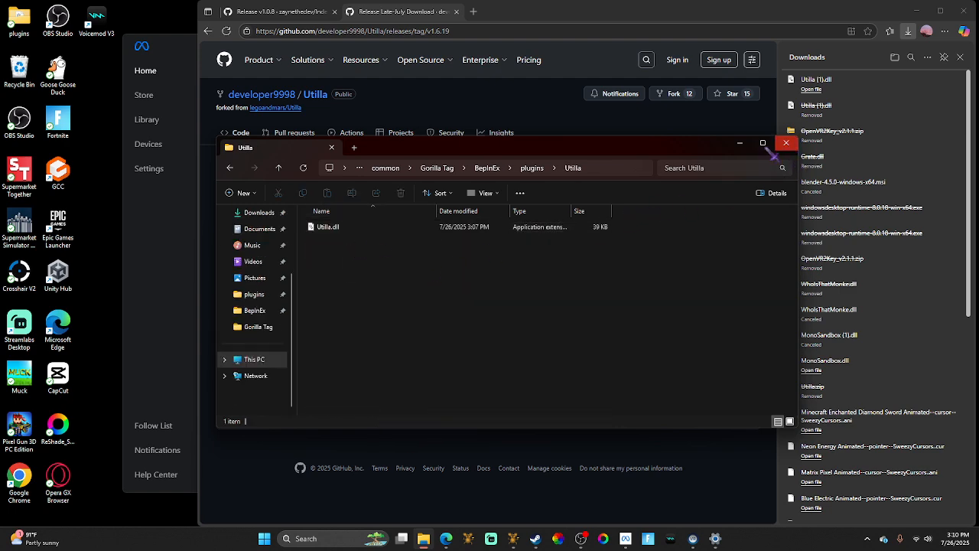
Step: Close File Explorer and go to the Legal Mods For Gtag project page on itch.io
{"action": "left_click", "coordinate": [596, 12]}
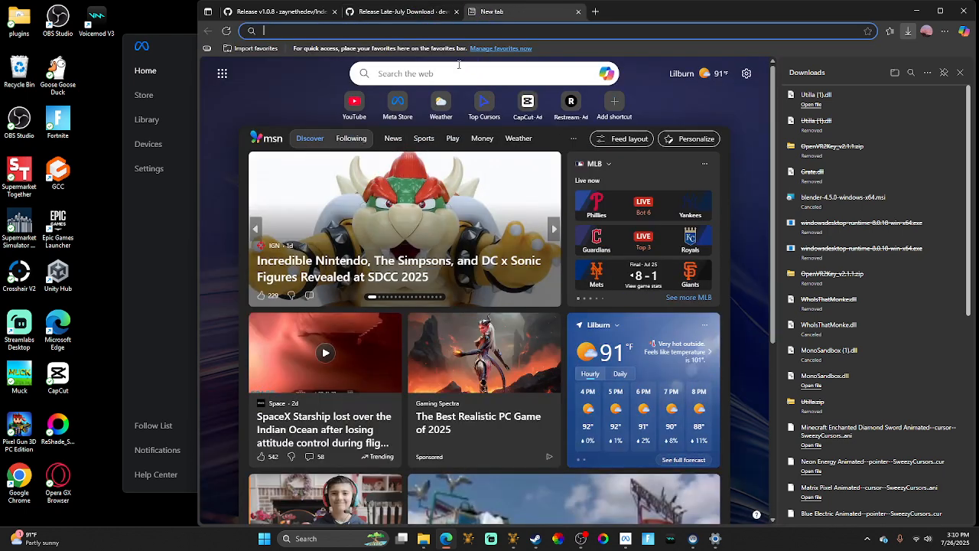
{"action": "mouse_move", "coordinate": [441, 100]}
{"action": "type", "text": "https://itch.io"}
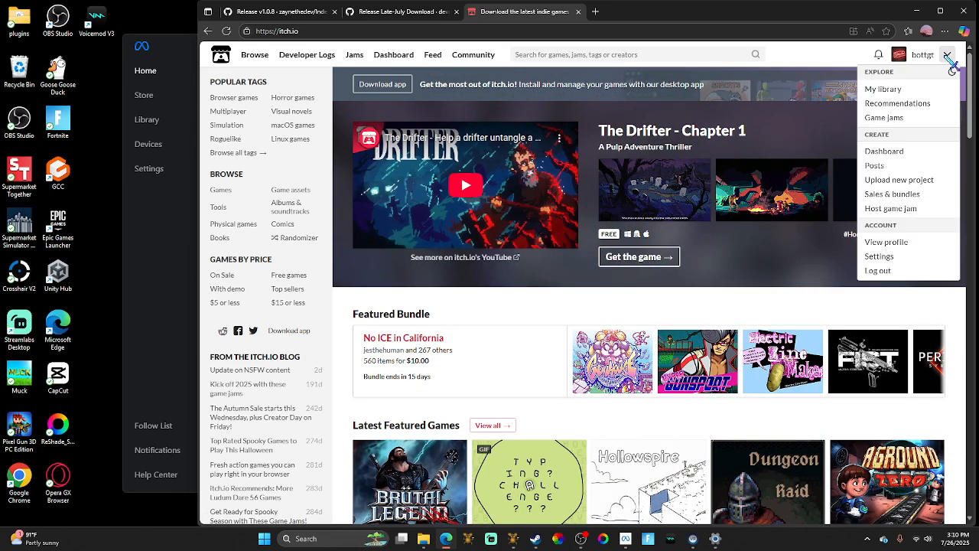
{"action": "left_click", "coordinate": [874, 165]}
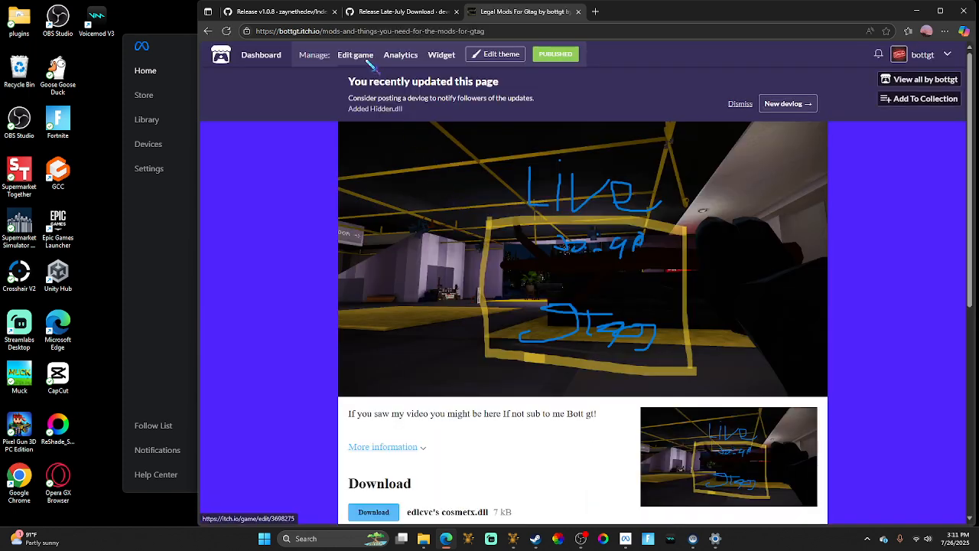
Step: Open the project editor and delete the old Utilla.dll upload
{"action": "left_click", "coordinate": [355, 55]}
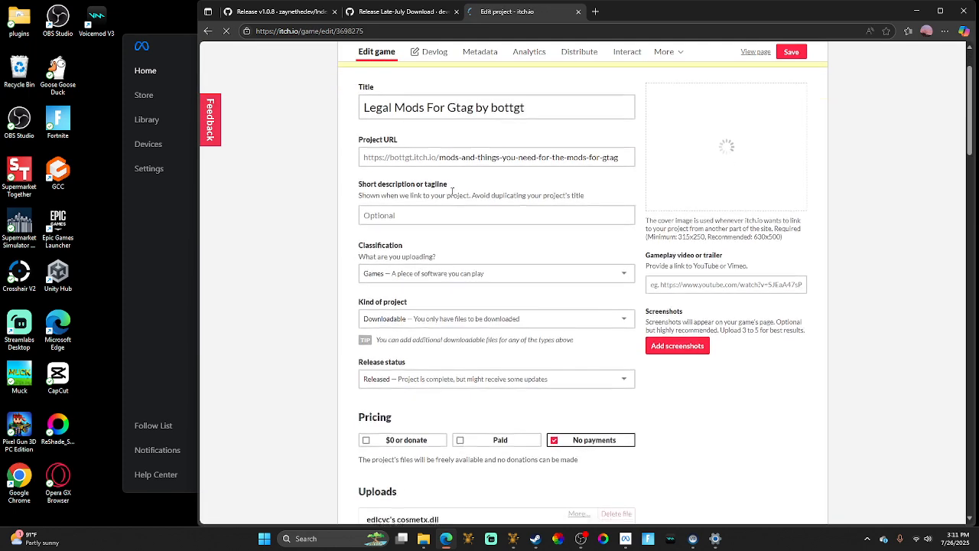
{"action": "scroll", "scroll_direction": "down", "scroll_amount": 3}
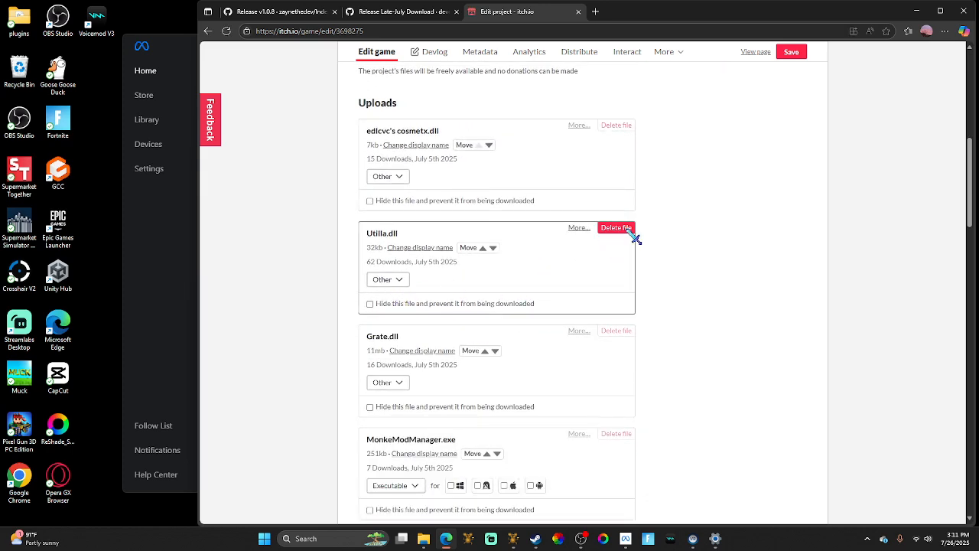
{"action": "left_click", "coordinate": [616, 228]}
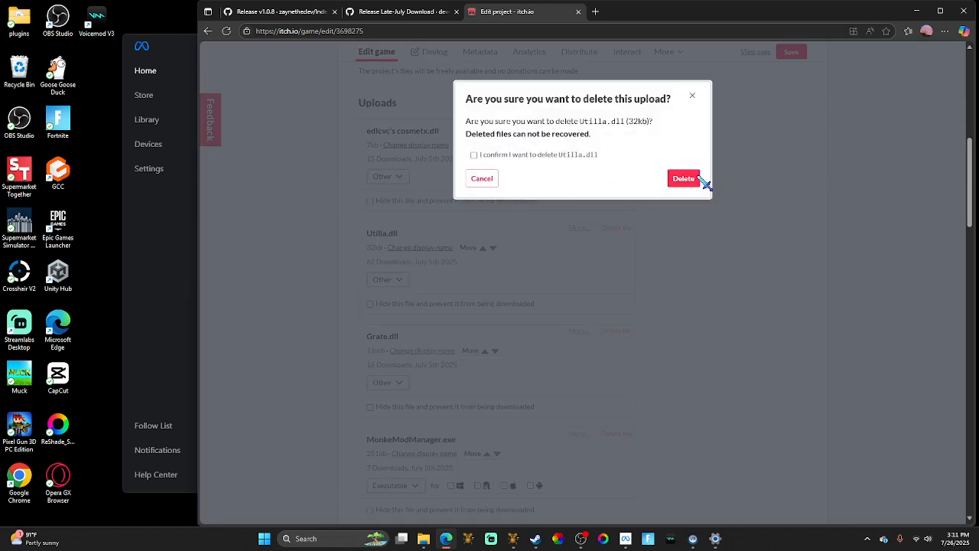
{"action": "left_click", "coordinate": [474, 154]}
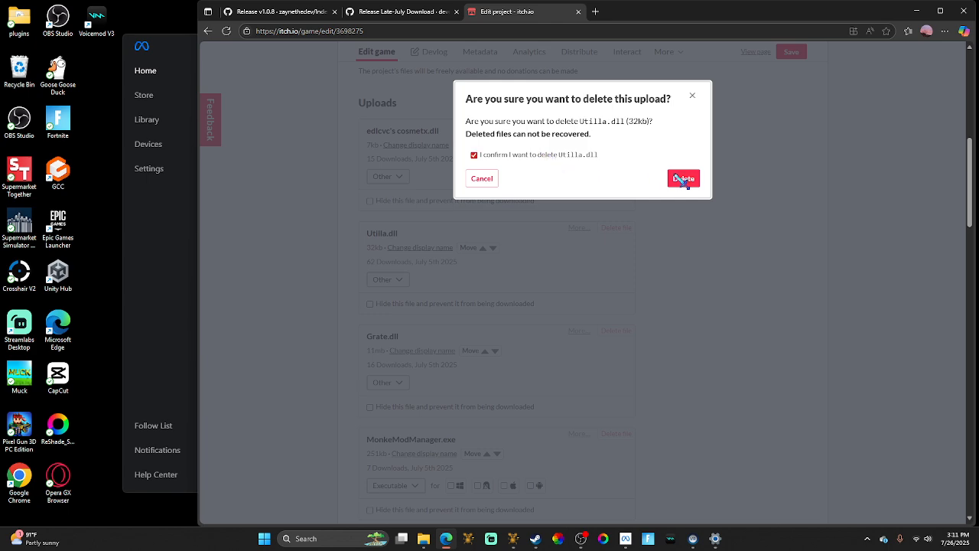
{"action": "left_click", "coordinate": [684, 177]}
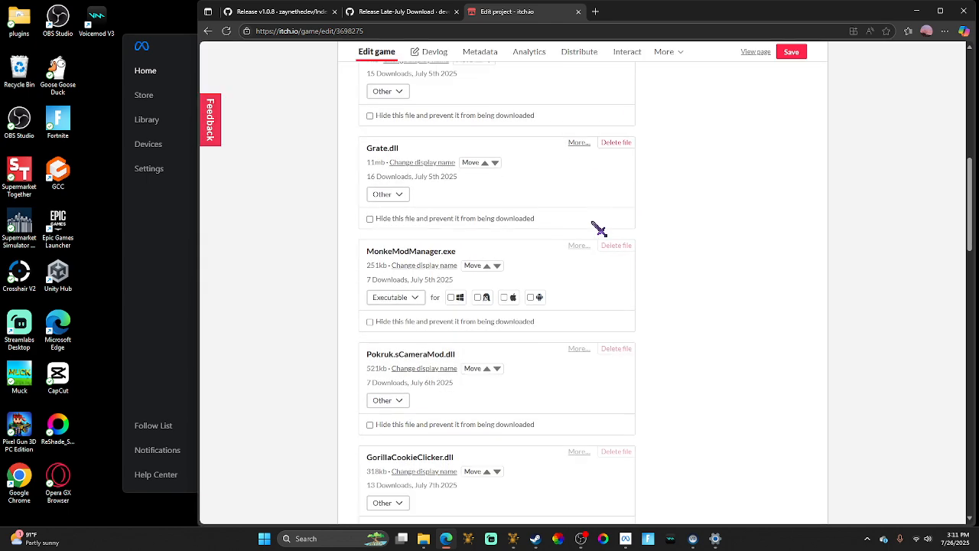
Step: Delete the old Grate.dll and Hidden.dll uploads, confirming each deletion
{"action": "scroll", "scroll_direction": "down", "scroll_amount": 3}
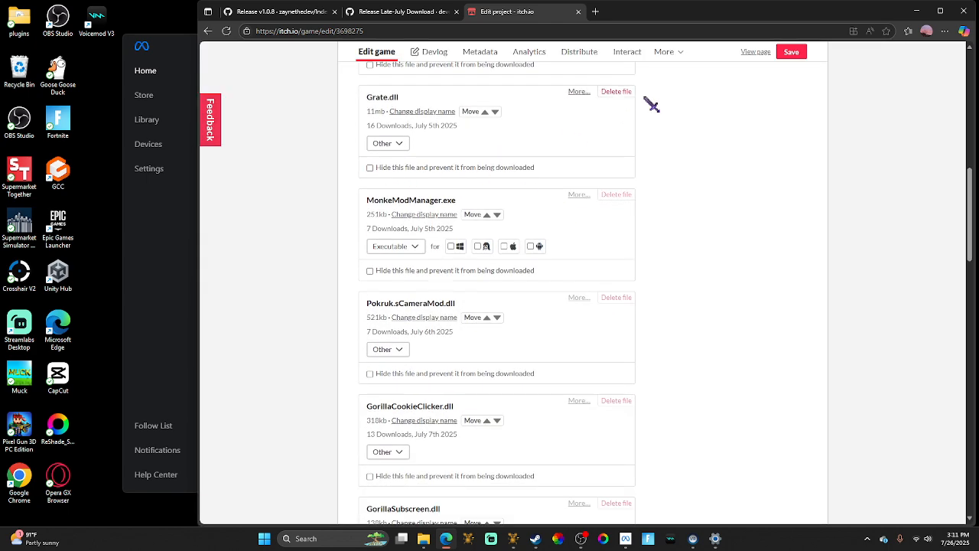
{"action": "left_click", "coordinate": [616, 91]}
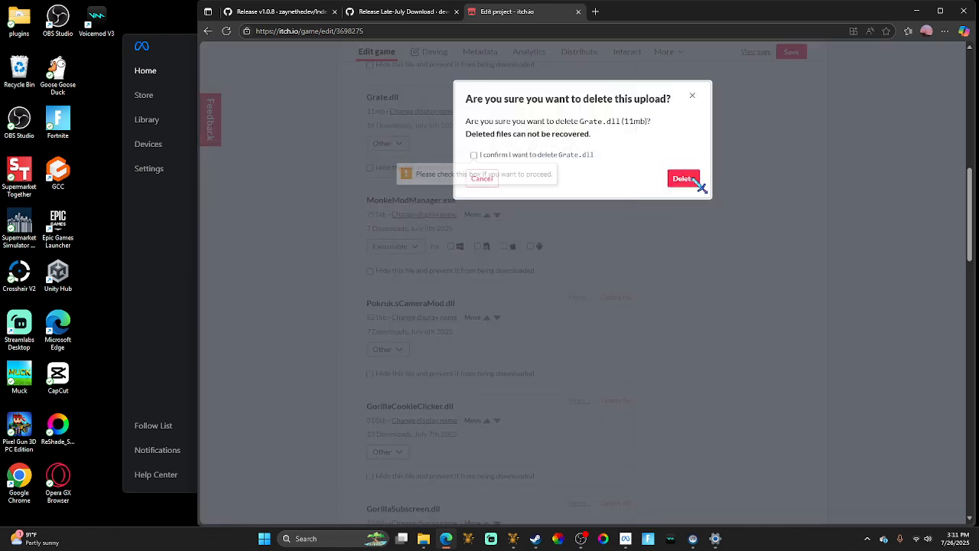
{"action": "left_click", "coordinate": [473, 154]}
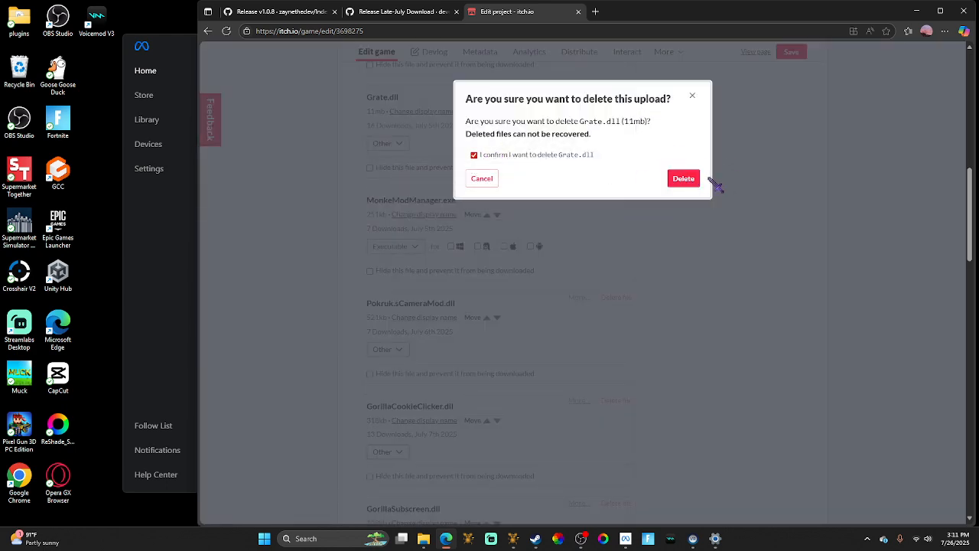
{"action": "left_click", "coordinate": [683, 178]}
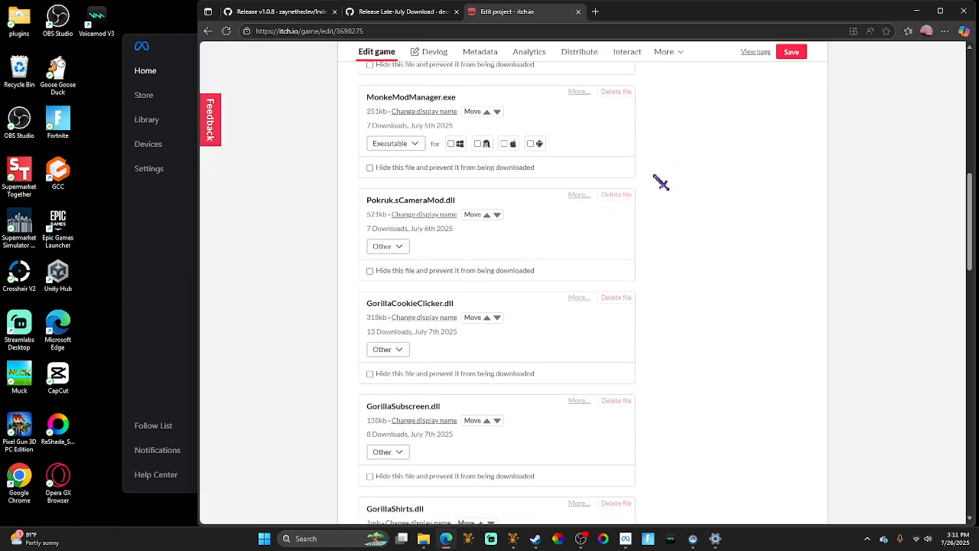
{"action": "scroll", "scroll_direction": "down", "scroll_amount": 3}
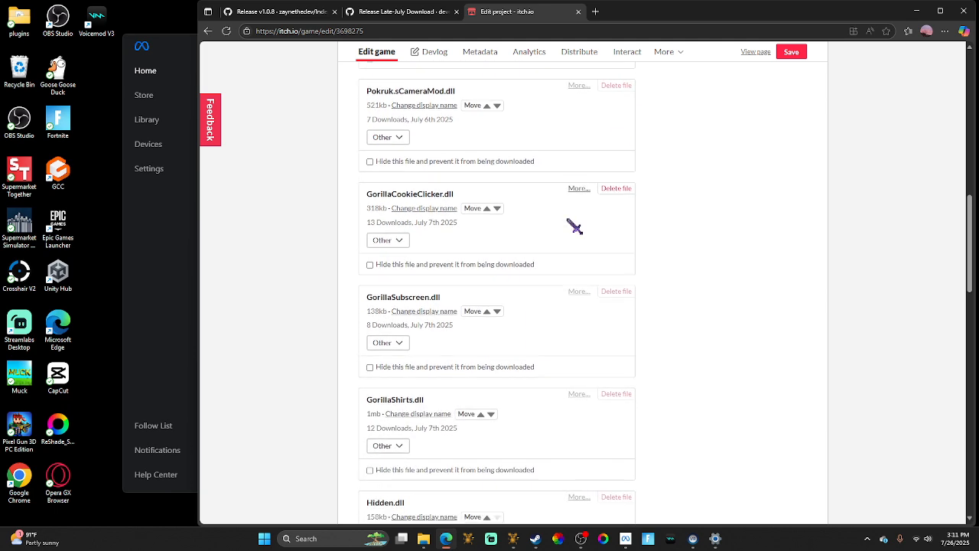
{"action": "scroll", "scroll_direction": "down", "scroll_amount": 3}
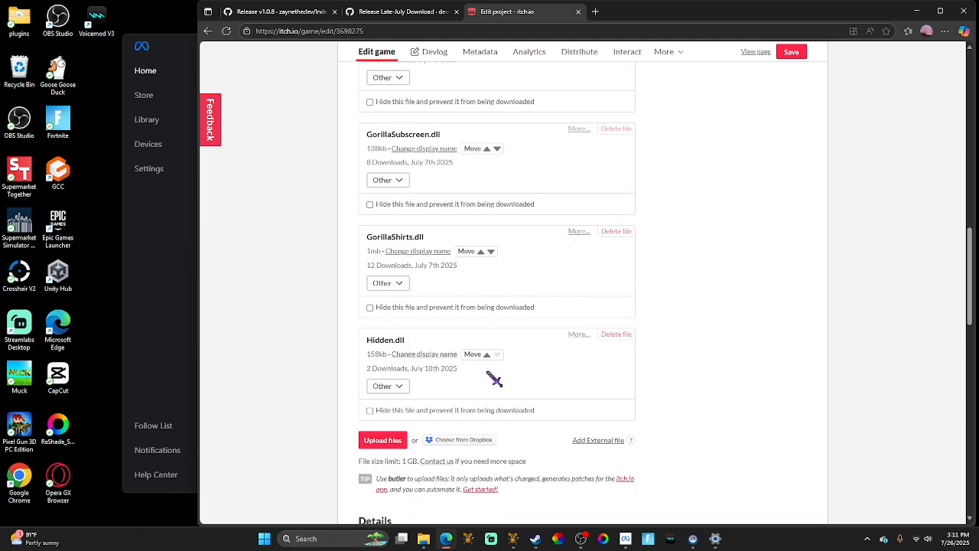
{"action": "mouse_move", "coordinate": [567, 360]}
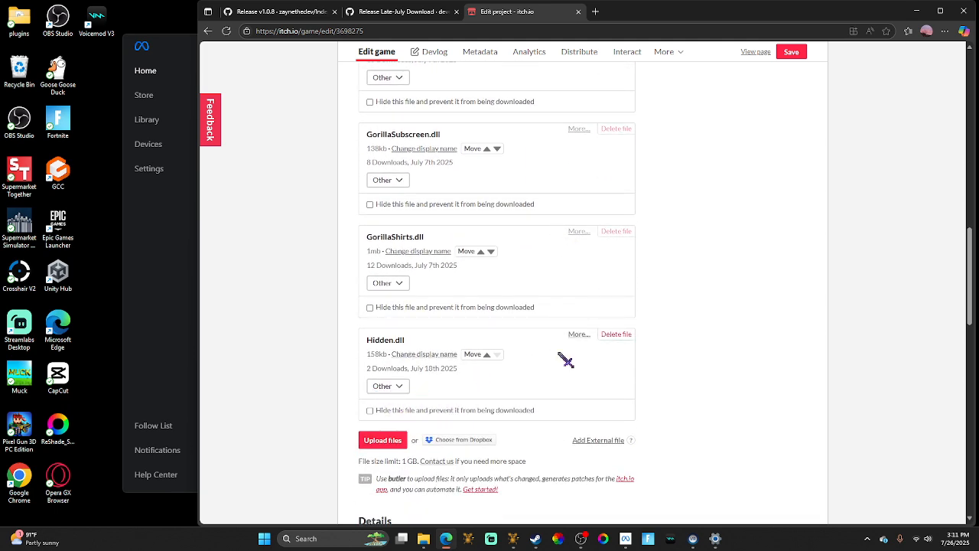
{"action": "left_click", "coordinate": [616, 334]}
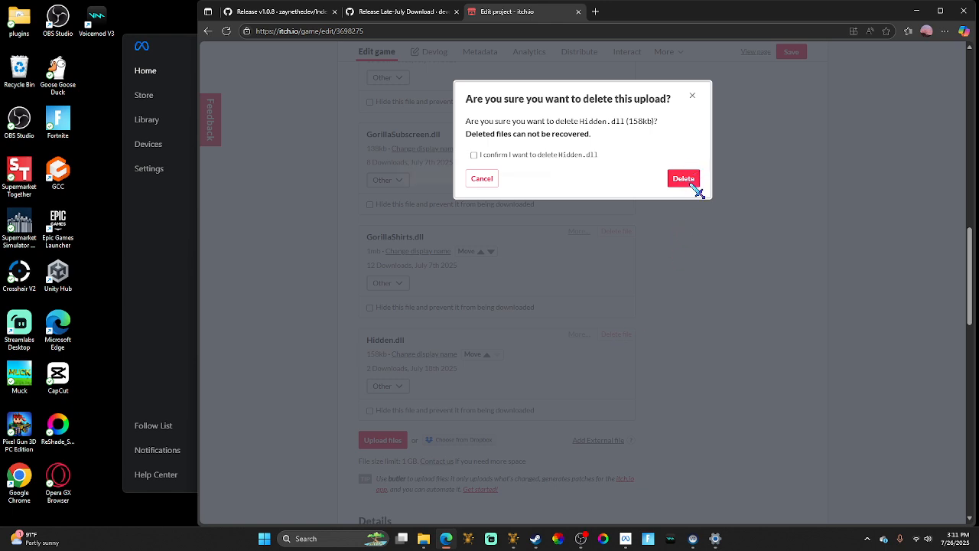
{"action": "left_click", "coordinate": [474, 155]}
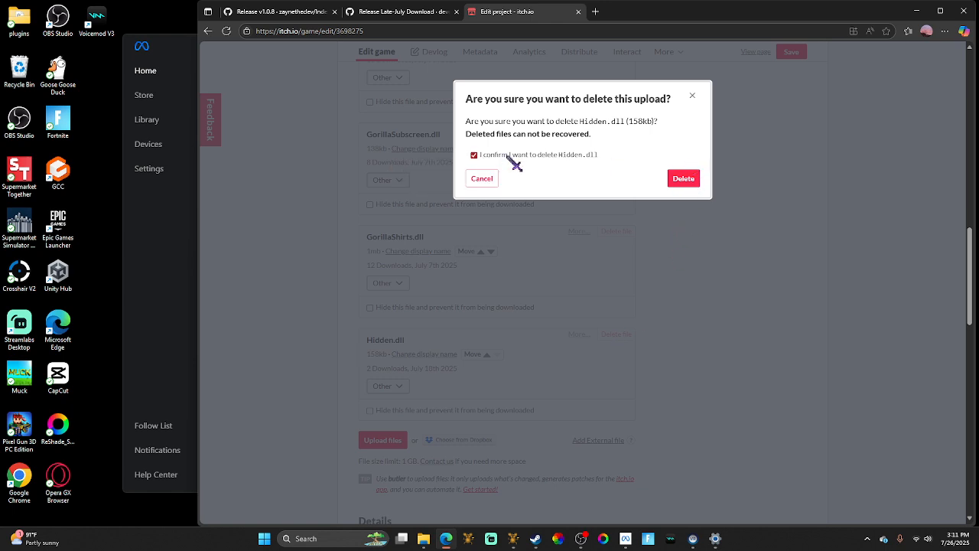
{"action": "left_click", "coordinate": [683, 178]}
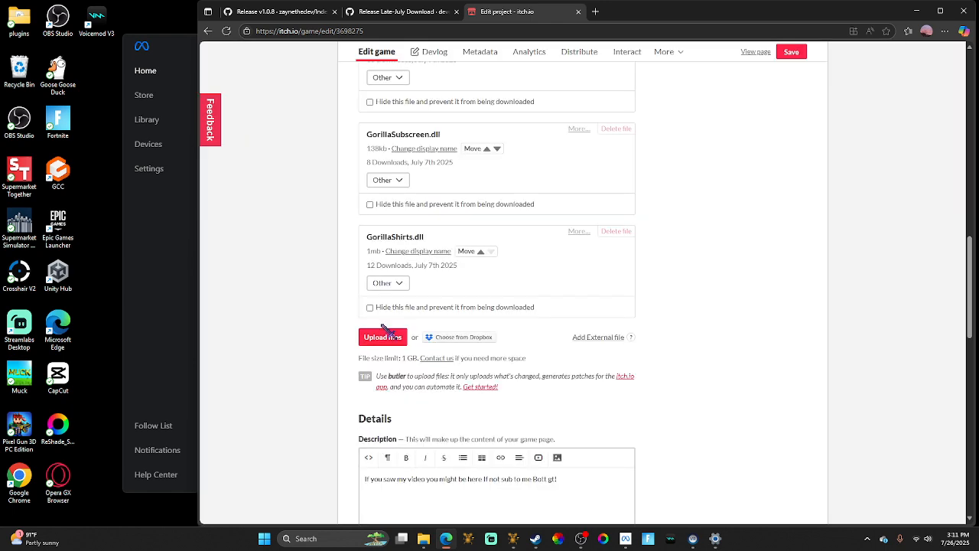
Step: Upload Utilla (1).dll from Downloads, then search the web for Grate mod menu
{"action": "left_click", "coordinate": [383, 337]}
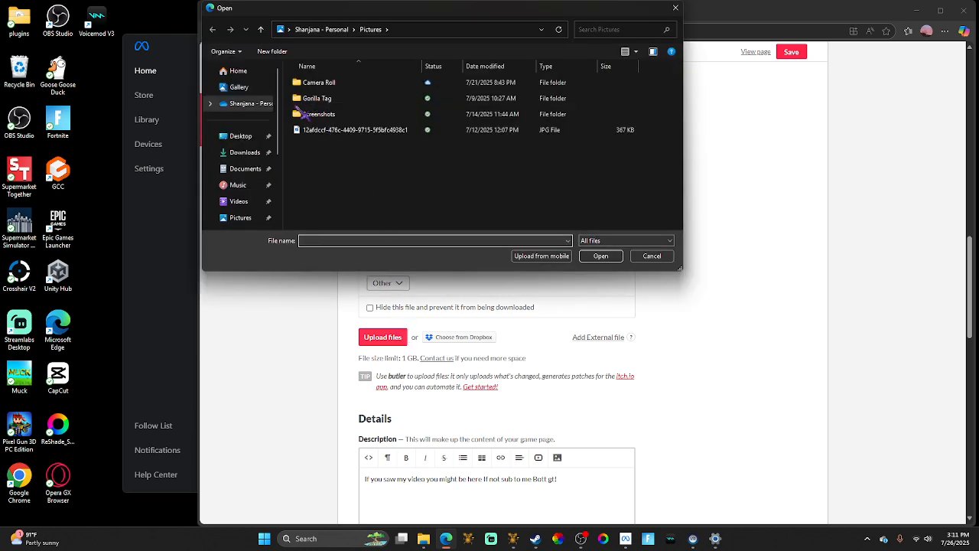
{"action": "left_click", "coordinate": [244, 152]}
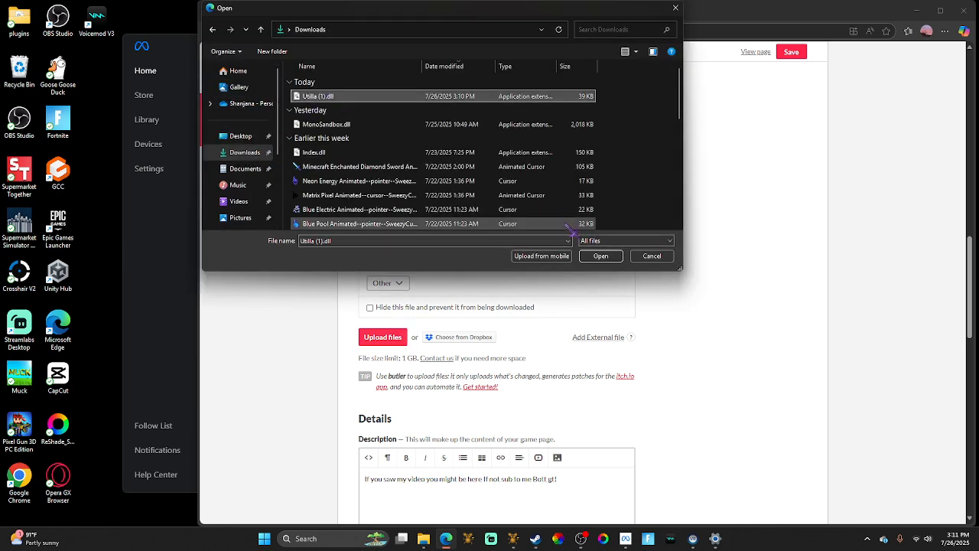
{"action": "left_click", "coordinate": [601, 256]}
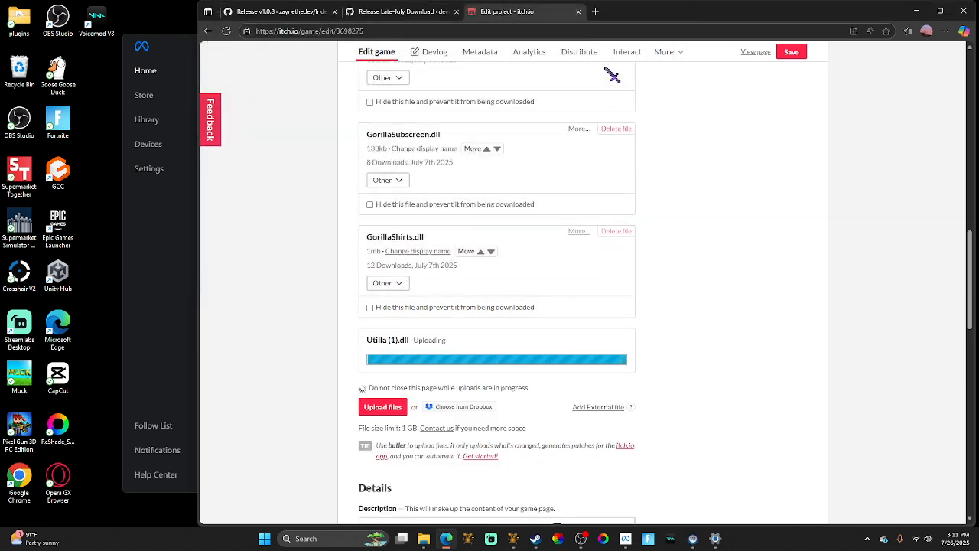
{"action": "left_click", "coordinate": [606, 11]}
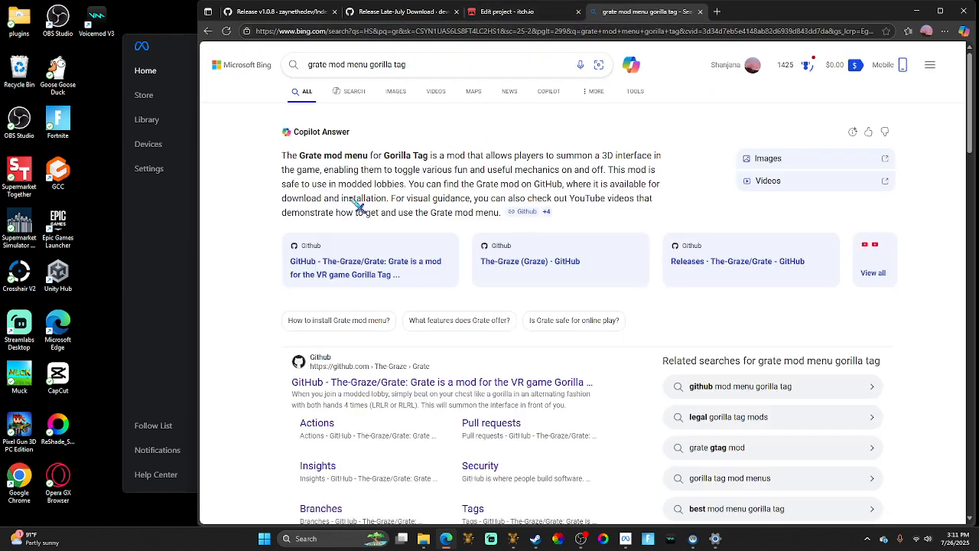
Step: Download Grate.dll from the latest release in the Grate GitHub repository
{"action": "left_click", "coordinate": [364, 268]}
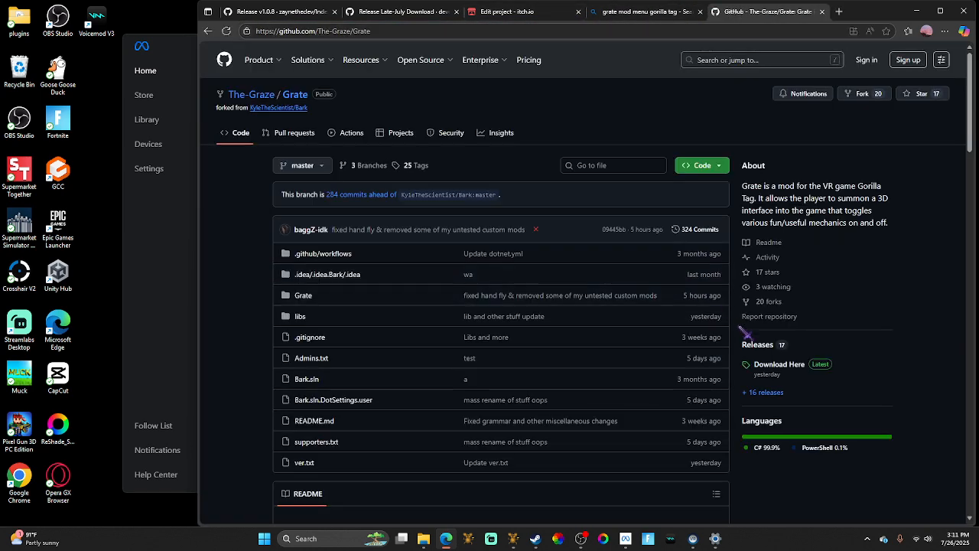
{"action": "left_click", "coordinate": [779, 364]}
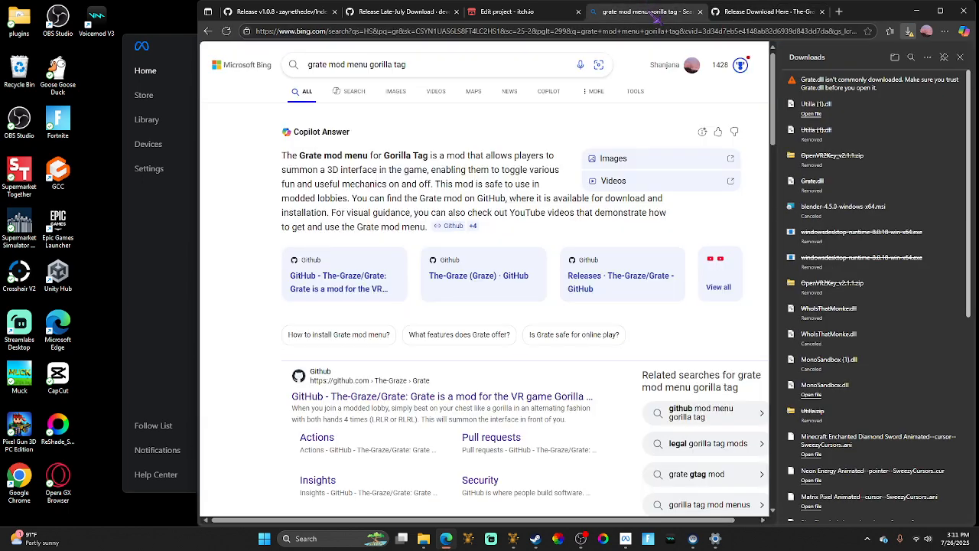
Step: Back in the itch.io editor, keep the Grate.dll download and select it for upload
{"action": "left_click", "coordinate": [524, 11]}
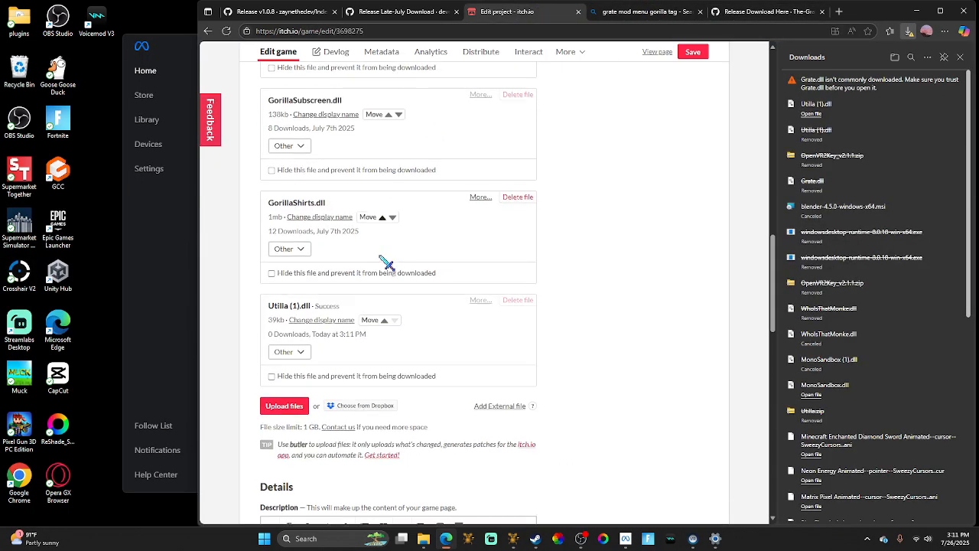
{"action": "left_click", "coordinate": [284, 406]}
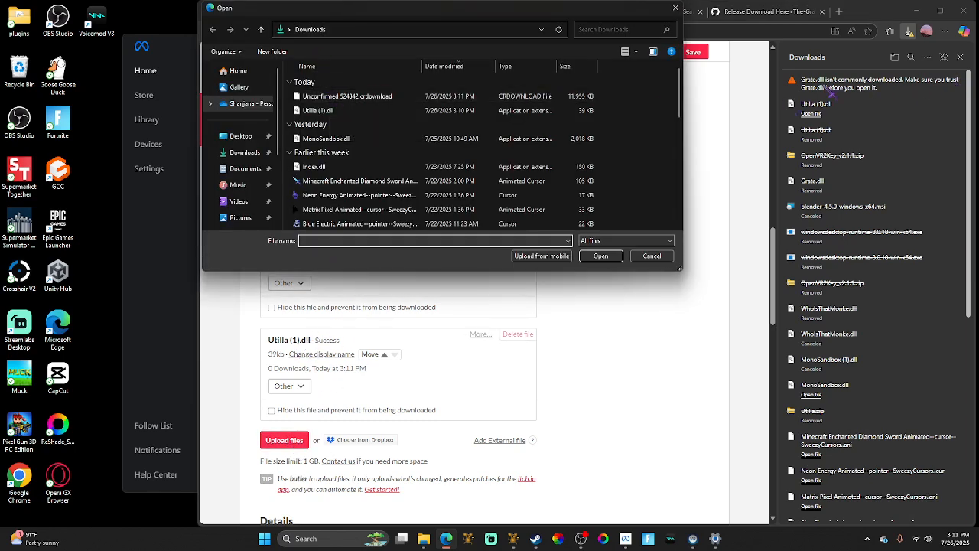
{"action": "mouse_move", "coordinate": [656, 301]}
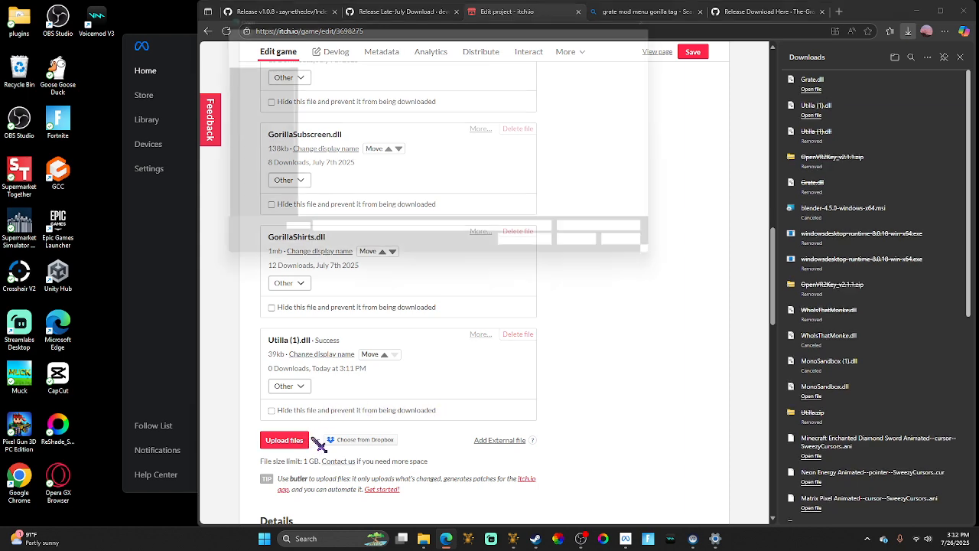
{"action": "left_click", "coordinate": [284, 440]}
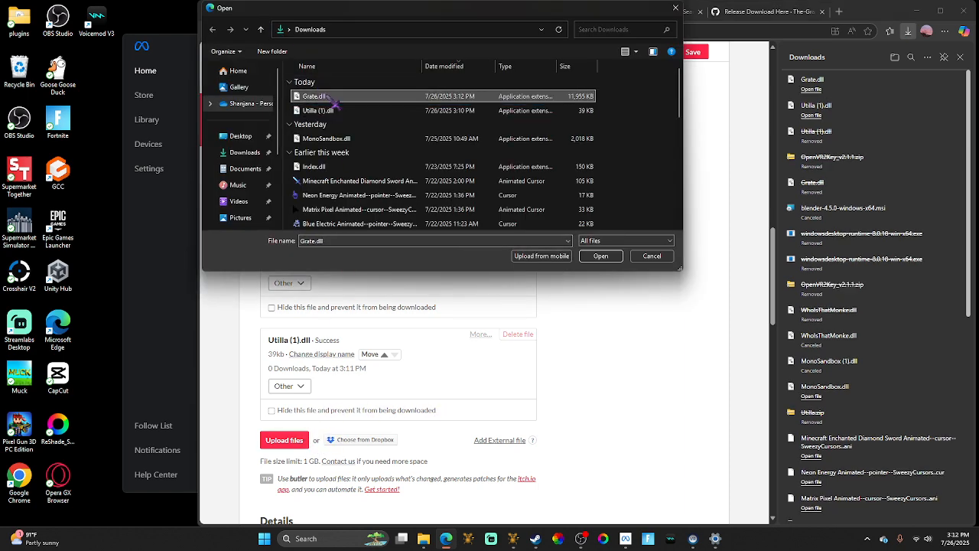
{"action": "left_click", "coordinate": [600, 255]}
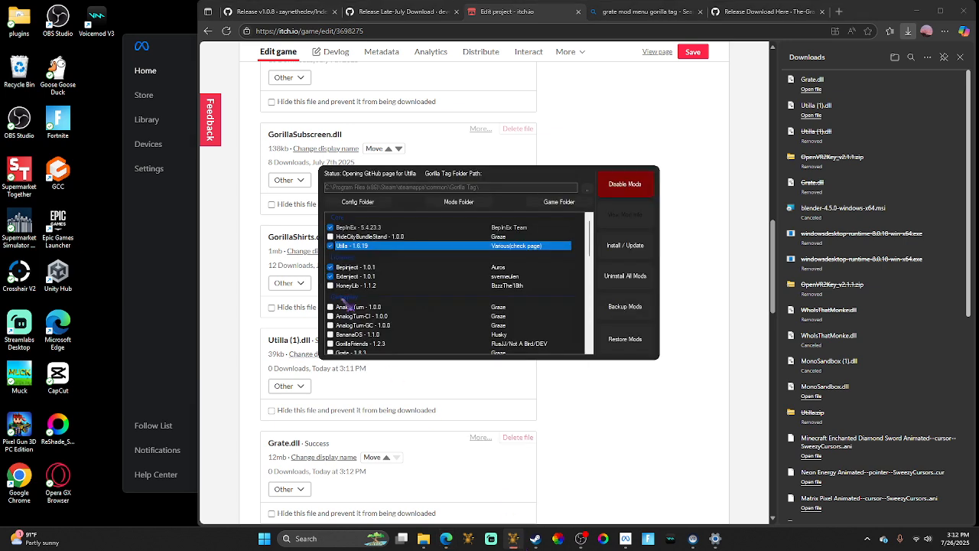
{"action": "mouse_move", "coordinate": [531, 218]}
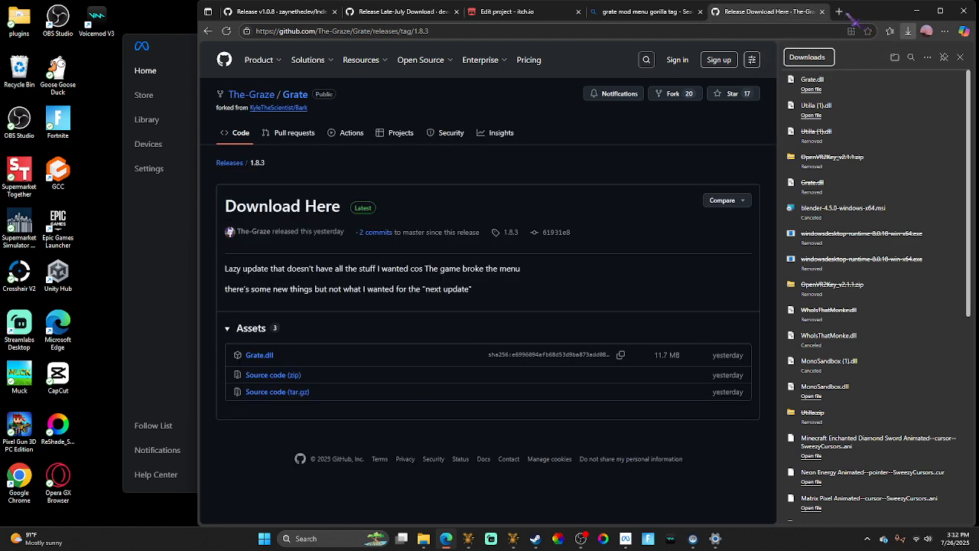
{"action": "mouse_move", "coordinate": [285, 232]}
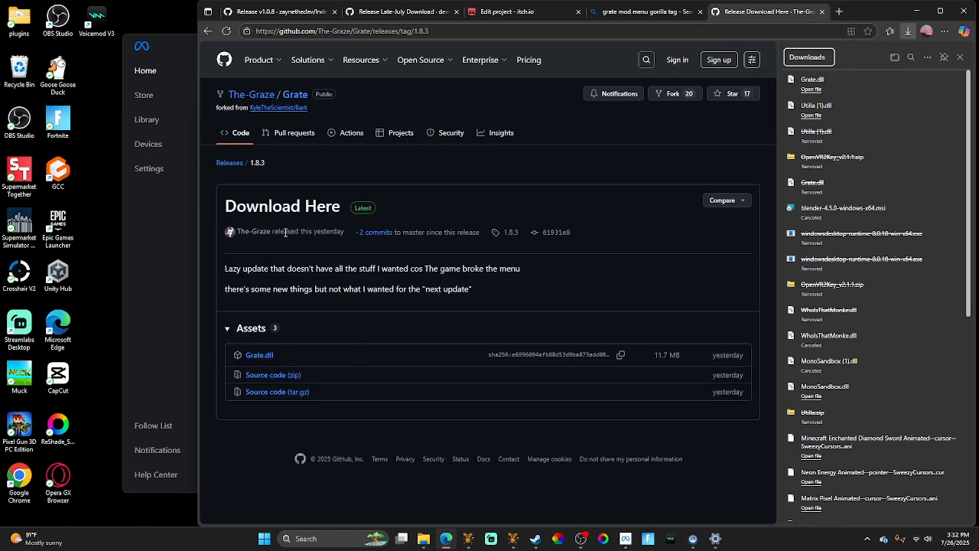
Step: Switch back to the Grate mod menu search results tab
{"action": "left_click", "coordinate": [647, 11]}
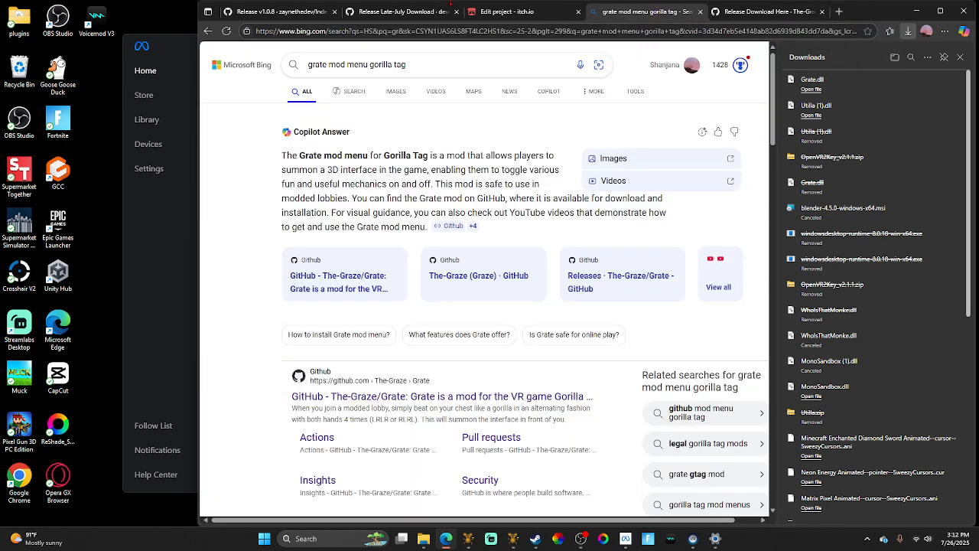
{"action": "left_click", "coordinate": [509, 11]}
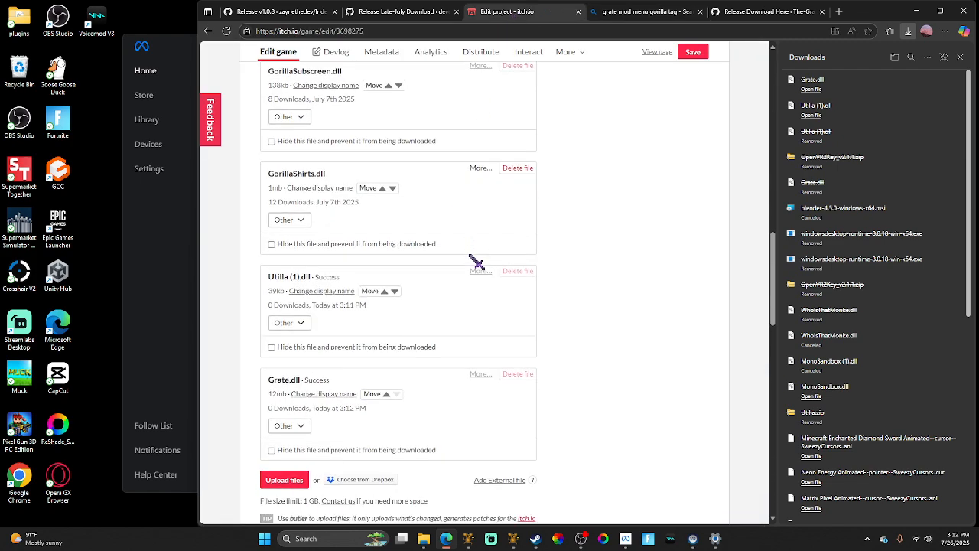
{"action": "scroll", "scroll_direction": "up", "scroll_amount": 3}
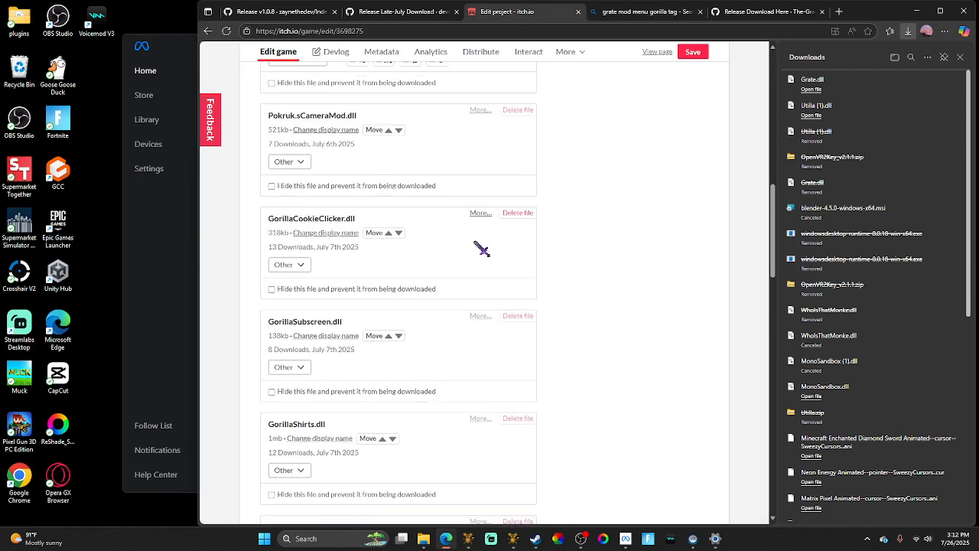
{"action": "scroll", "scroll_direction": "up", "scroll_amount": 3}
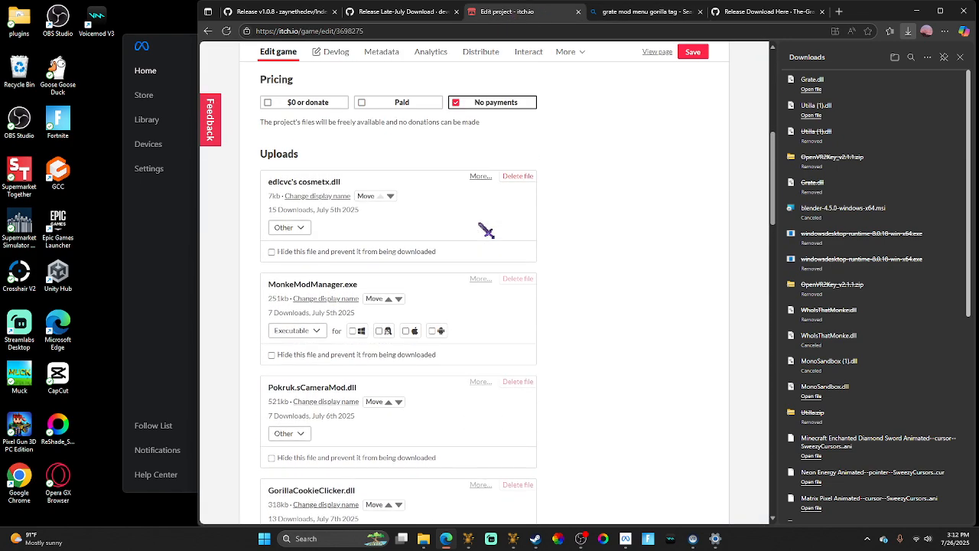
{"action": "scroll", "scroll_direction": "down", "scroll_amount": 3}
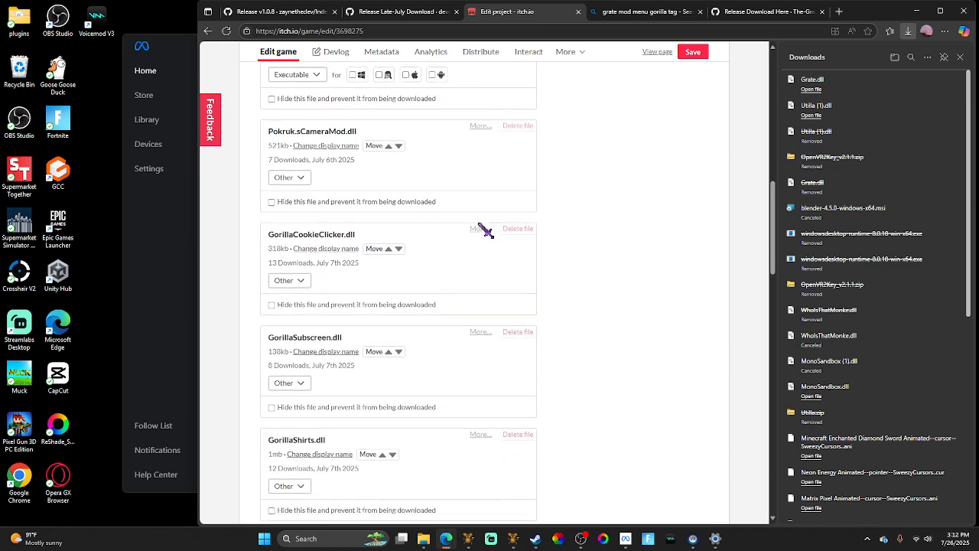
{"action": "scroll", "scroll_direction": "down", "scroll_amount": 3}
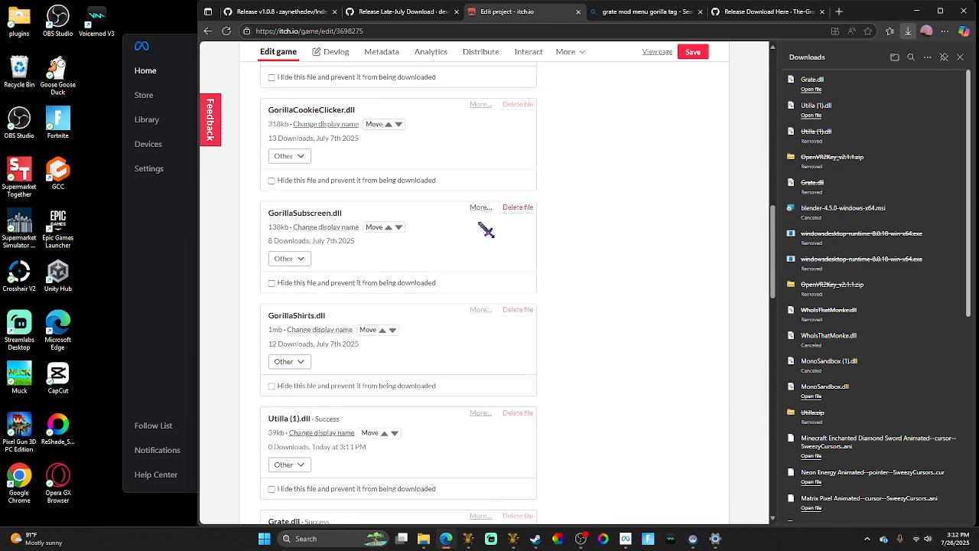
{"action": "scroll", "scroll_direction": "down", "scroll_amount": 3}
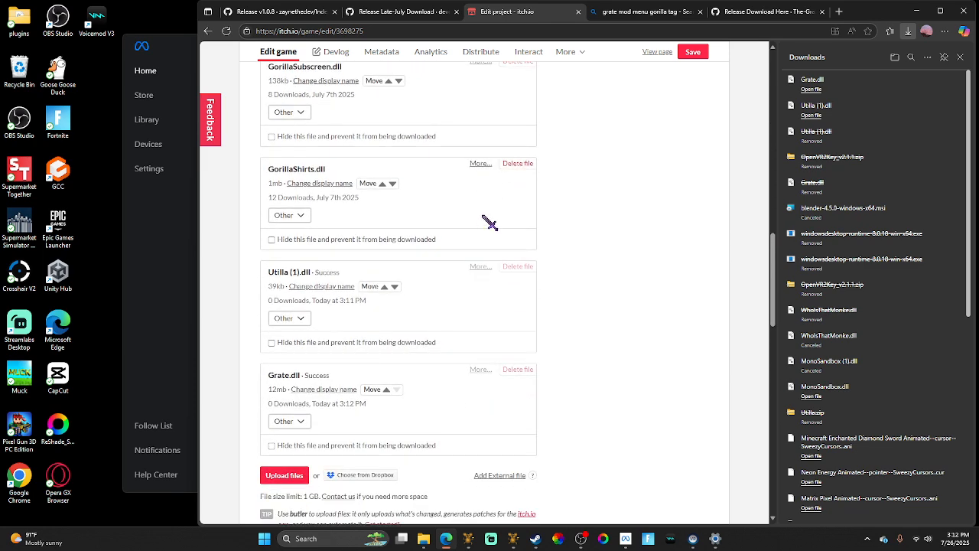
{"action": "mouse_move", "coordinate": [497, 210]}
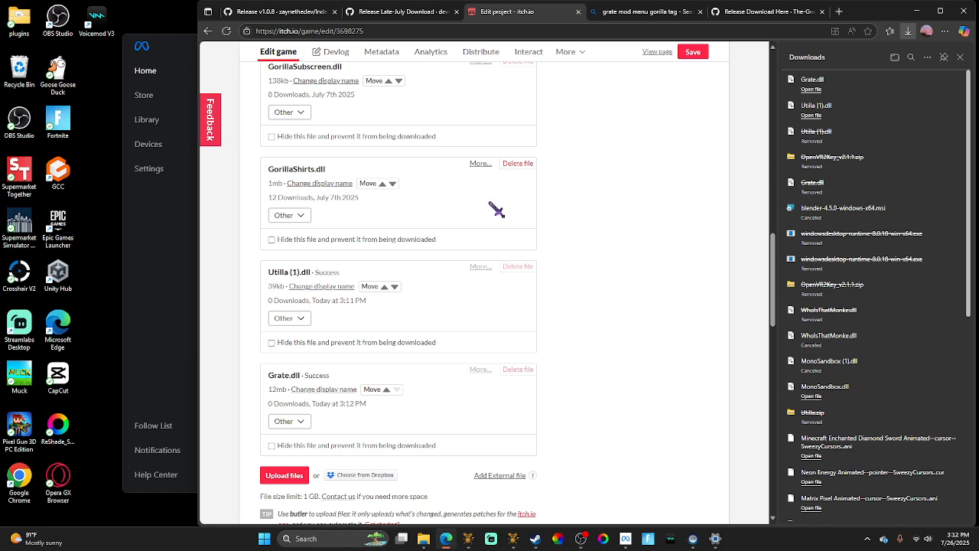
{"action": "scroll", "scroll_direction": "up", "scroll_amount": 3}
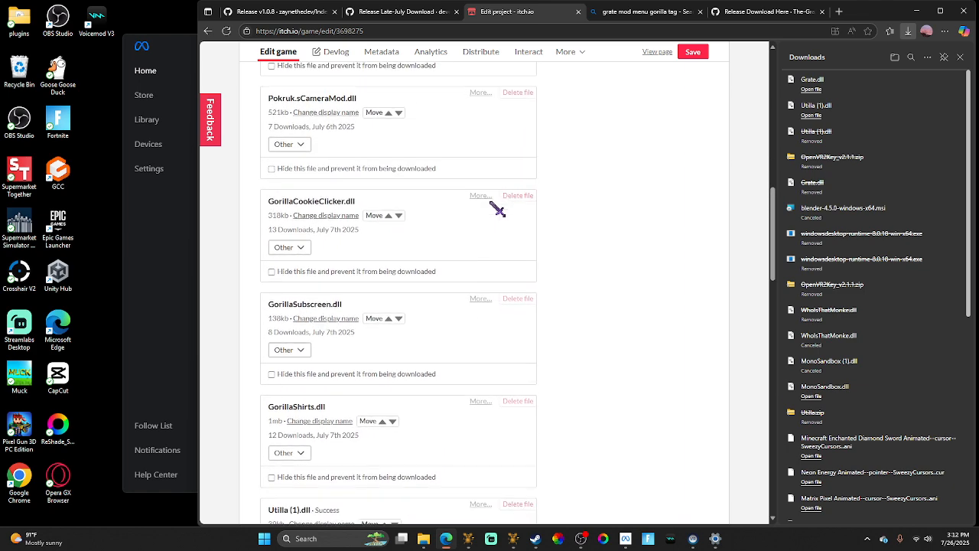
{"action": "scroll", "scroll_direction": "down", "scroll_amount": 3}
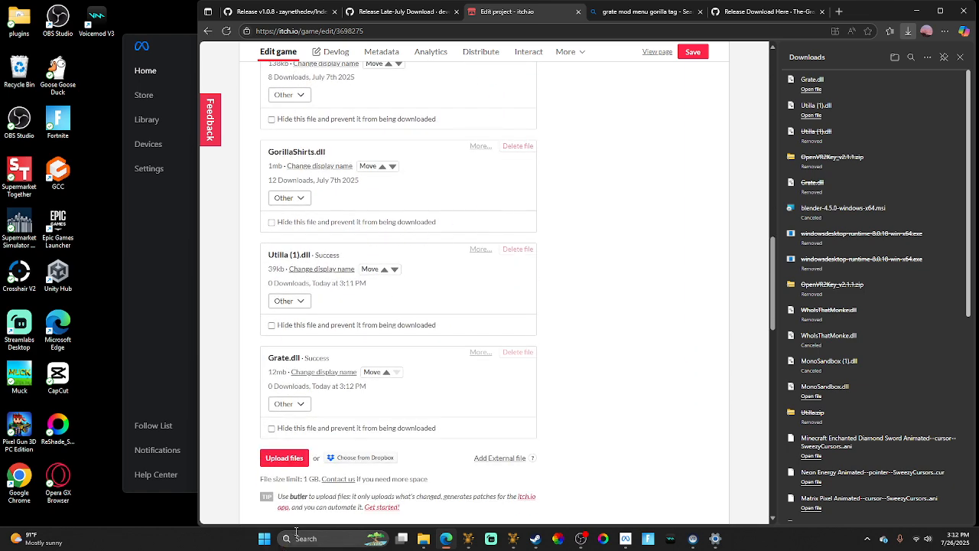
{"action": "scroll", "scroll_direction": "down", "scroll_amount": 3}
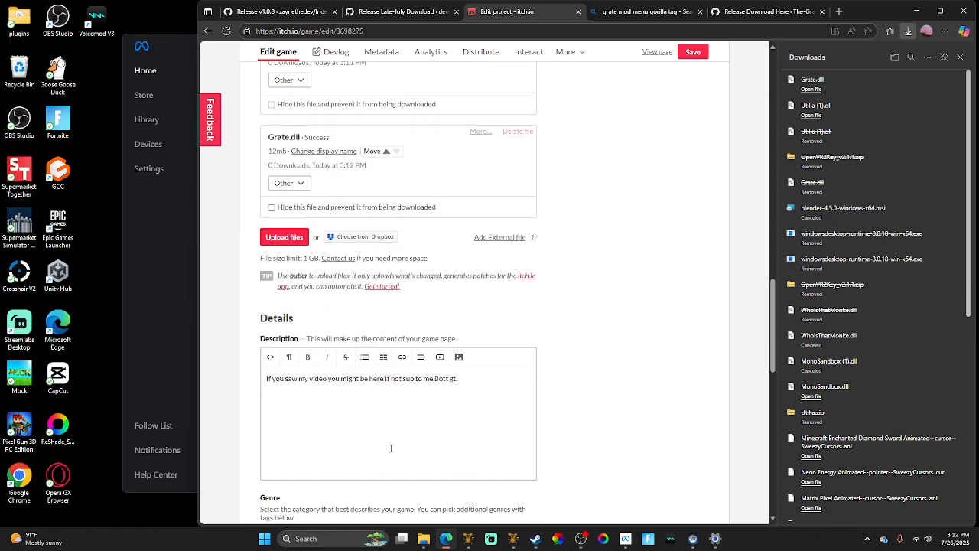
{"action": "scroll", "scroll_direction": "down", "scroll_amount": 3}
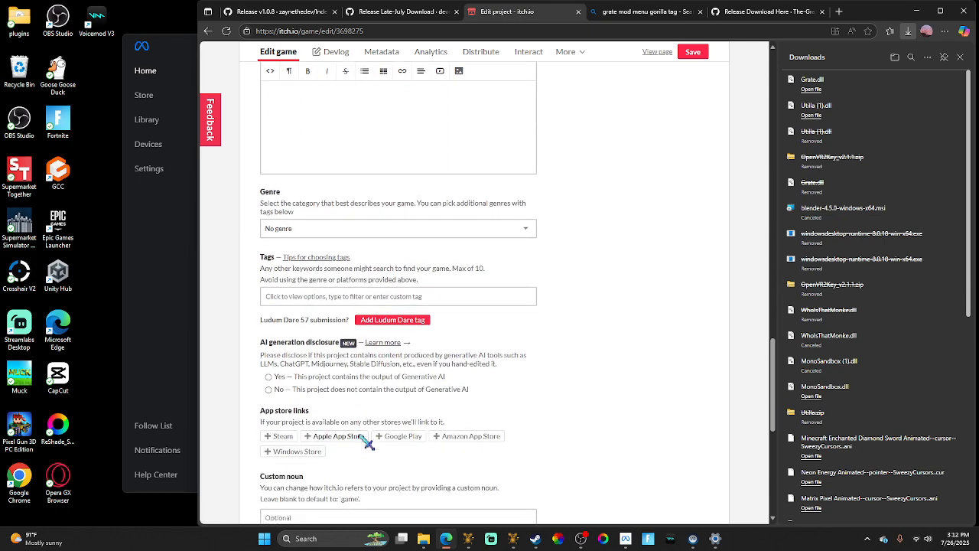
{"action": "scroll", "scroll_direction": "down", "scroll_amount": 3}
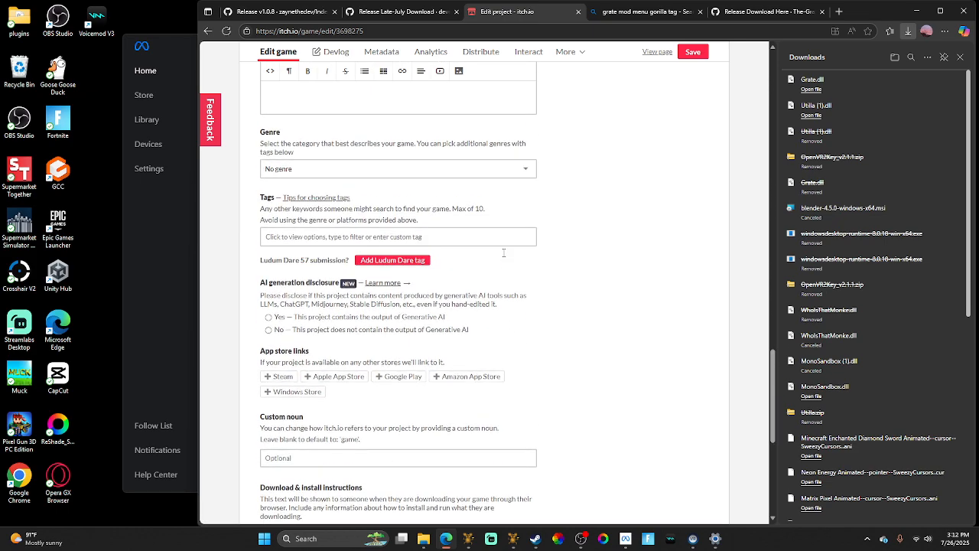
{"action": "scroll", "scroll_direction": "up", "scroll_amount": 3}
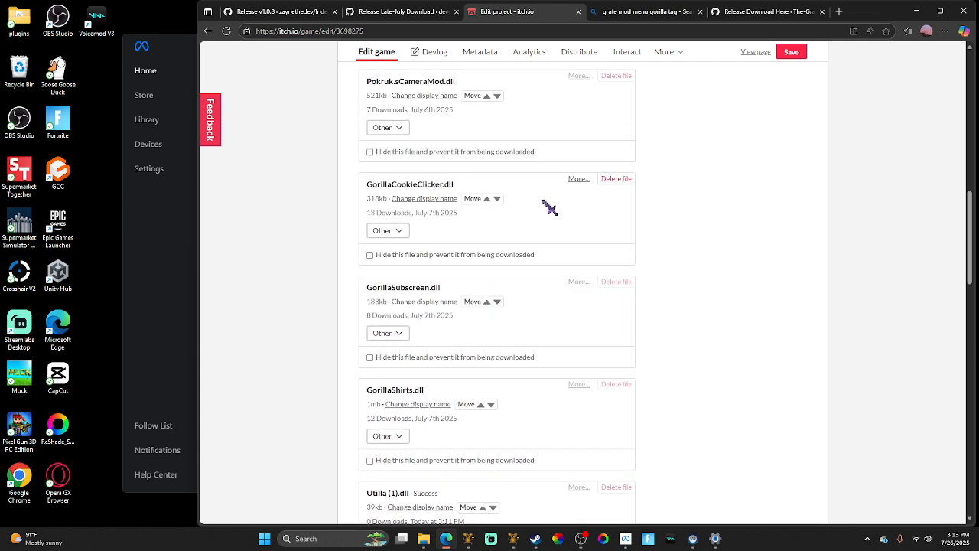
{"action": "scroll", "scroll_direction": "up", "scroll_amount": 3}
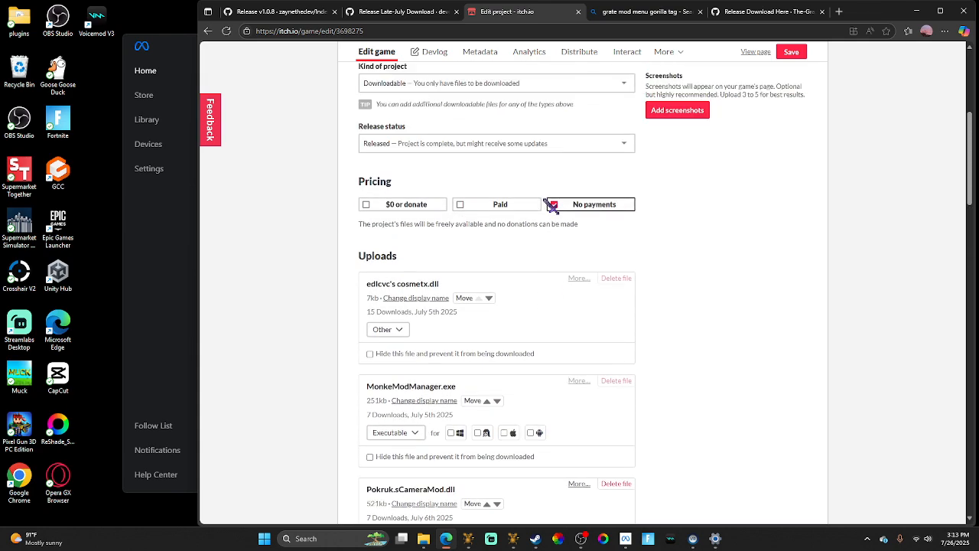
{"action": "scroll", "scroll_direction": "up", "scroll_amount": 3}
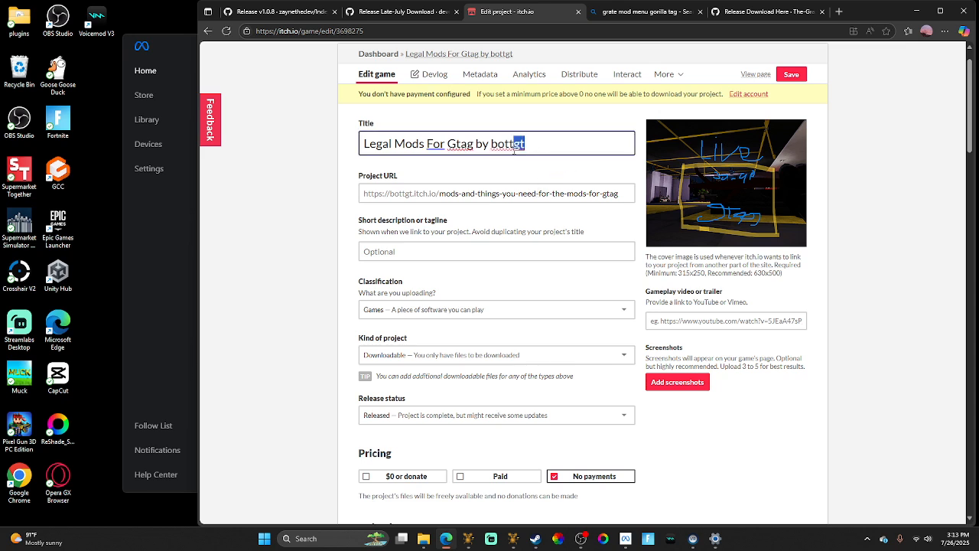
Step: Append " (i updated utilla)" to the project title
{"action": "left_click", "coordinate": [590, 143]}
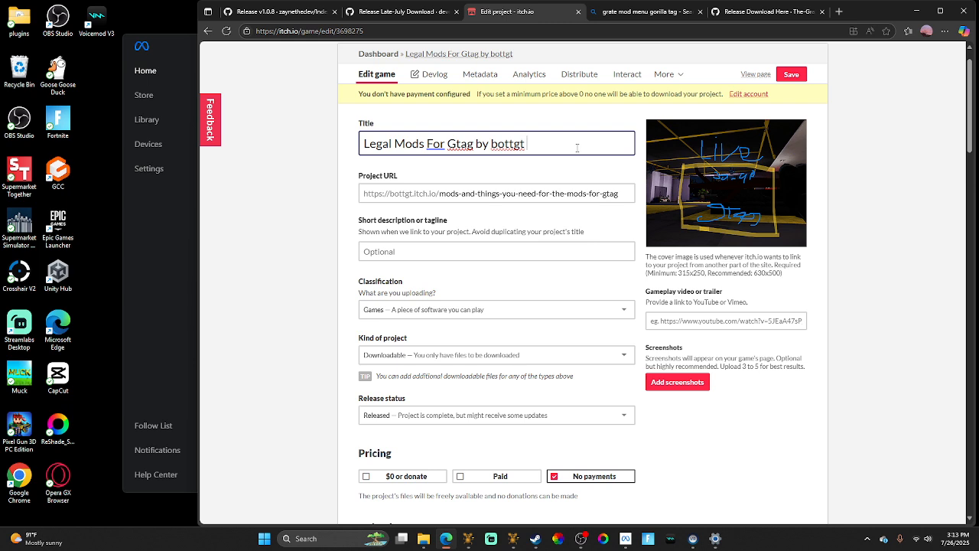
{"action": "type", "text": "(i"}
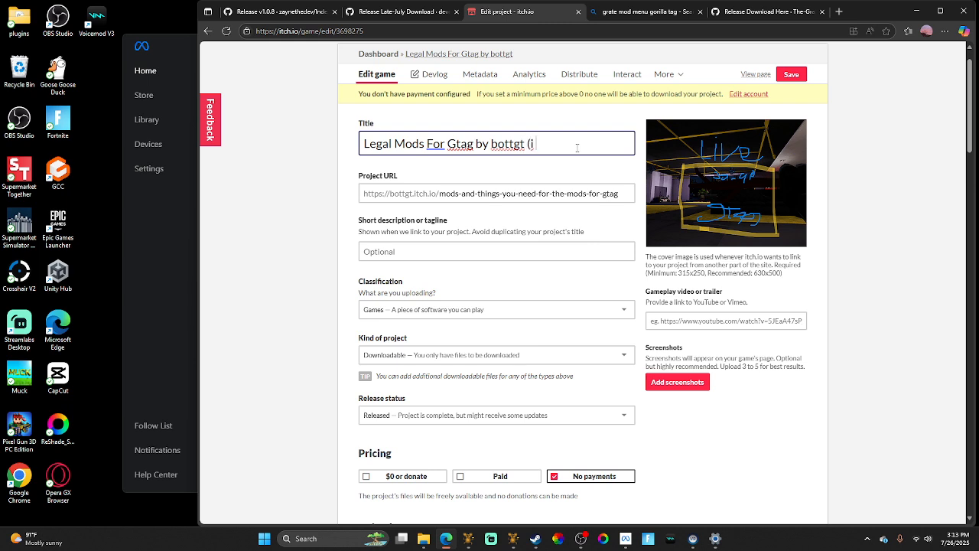
{"action": "type", "text": "upa"}
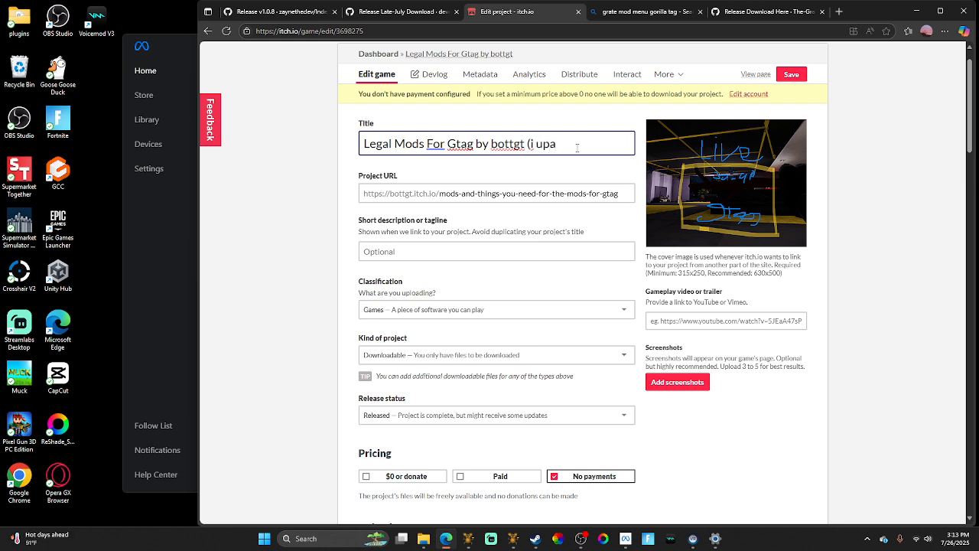
{"action": "type", "text": "pdated"}
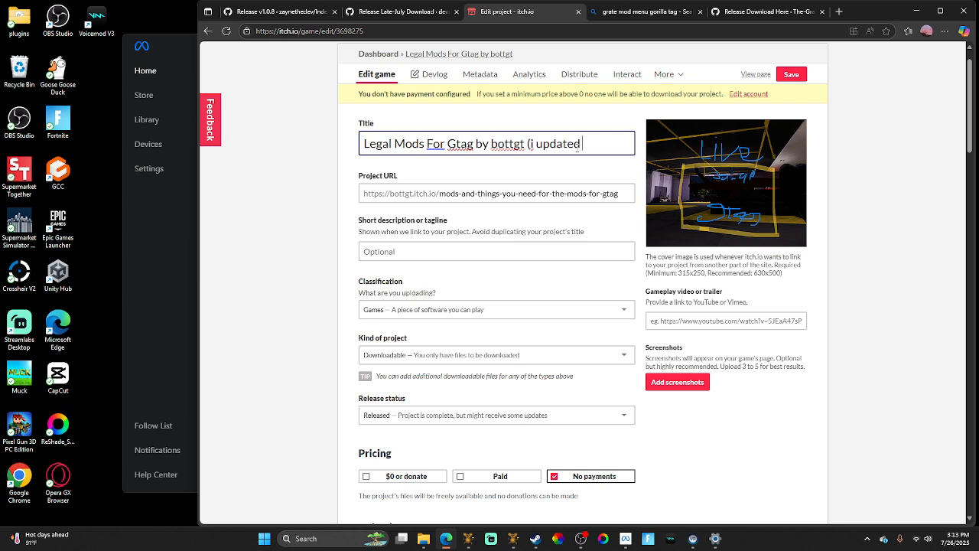
{"action": "type", "text": "utilla"}
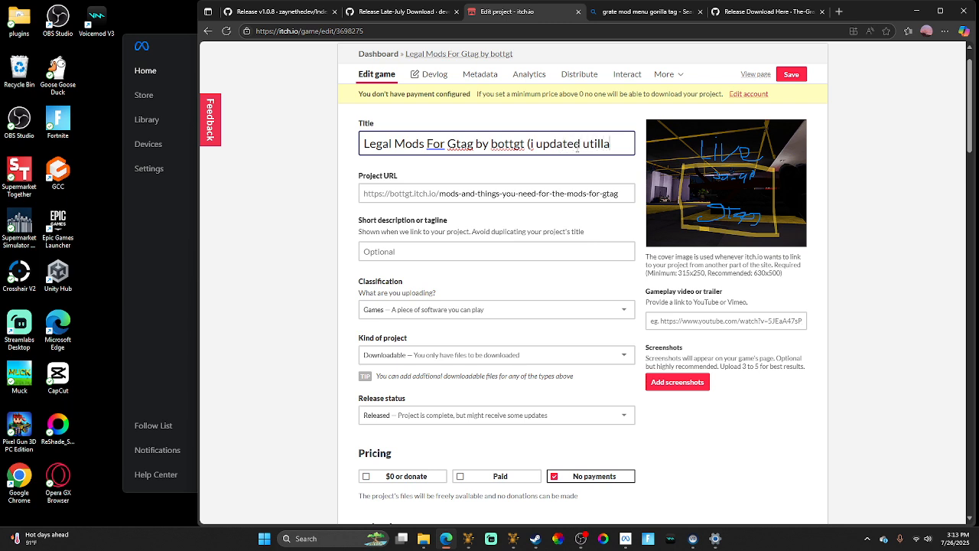
{"action": "mouse_move", "coordinate": [726, 182]}
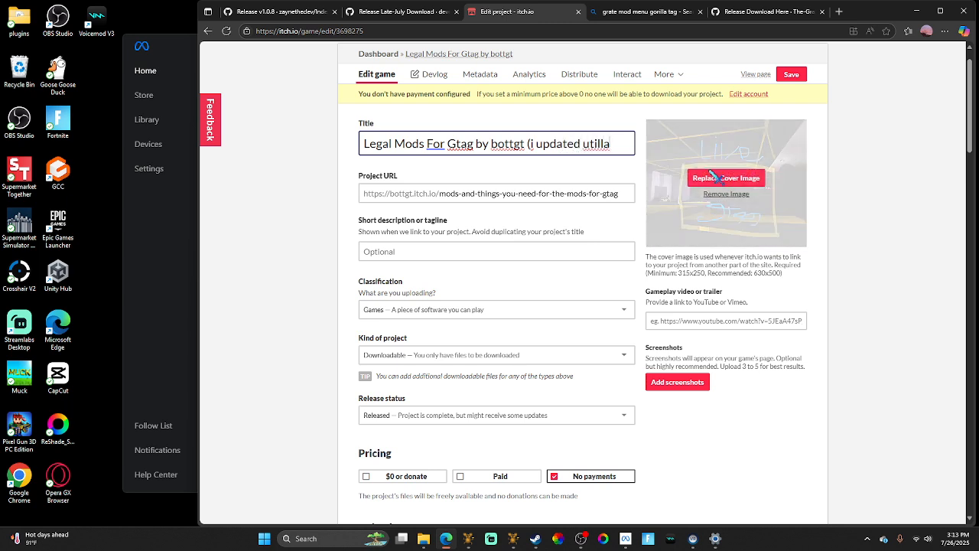
{"action": "type", "text": ")"}
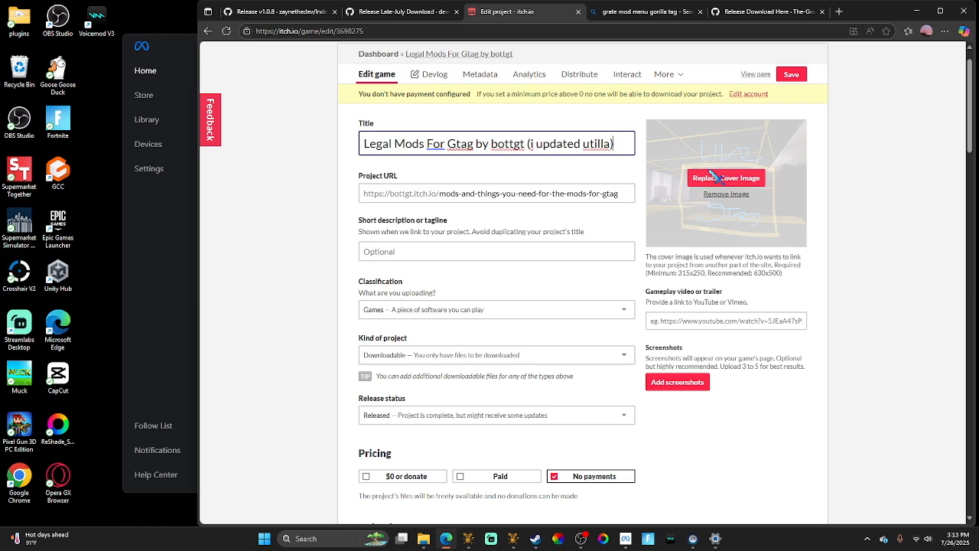
{"action": "scroll", "scroll_direction": "down", "scroll_amount": 3}
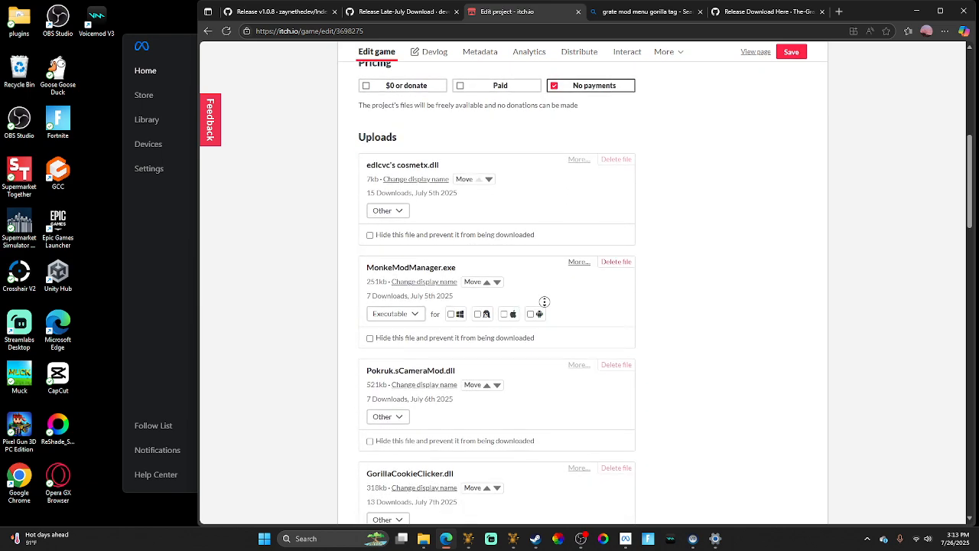
Step: Save the edited project page from the bottom of the editor
{"action": "scroll", "scroll_direction": "down", "scroll_amount": 3}
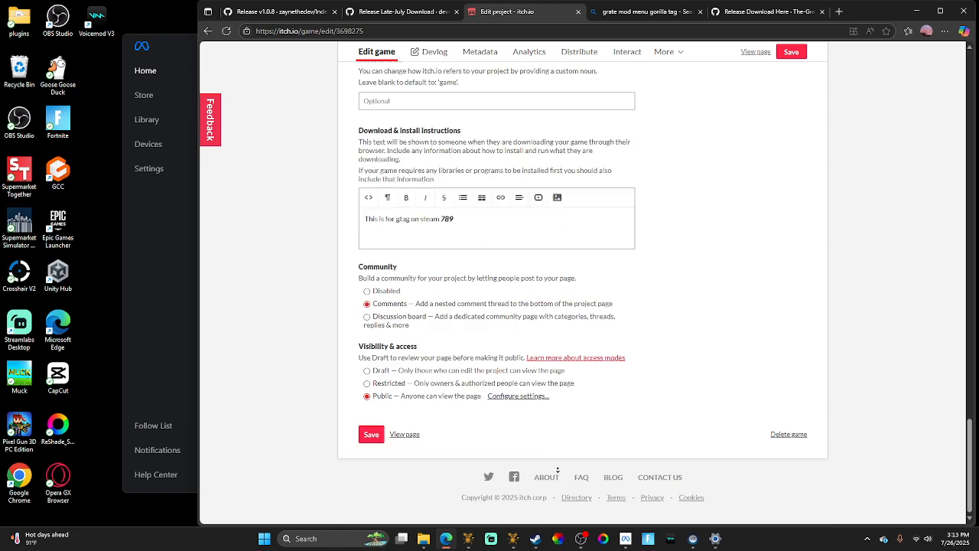
{"action": "left_click", "coordinate": [371, 434]}
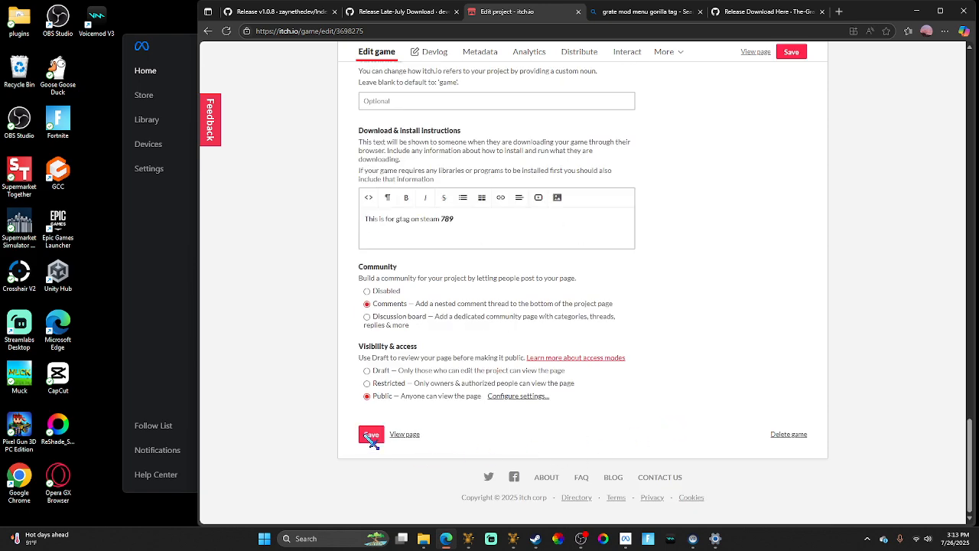
{"action": "left_click", "coordinate": [371, 433]}
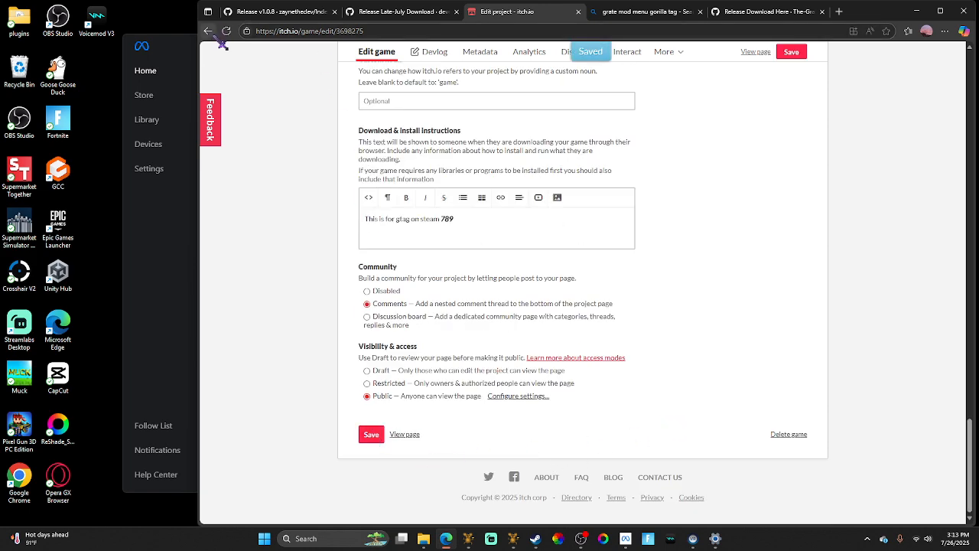